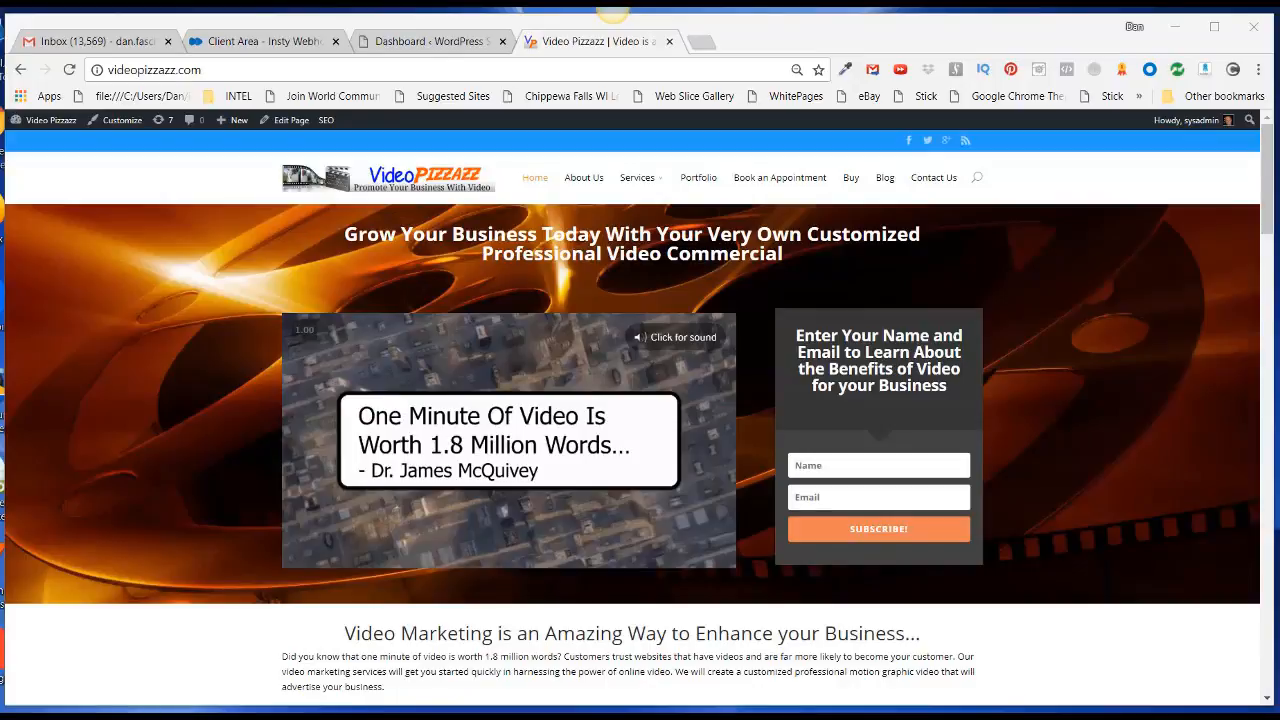
Switch to the 'WordPress Site – My Blog' browser tab showing the fresh default site.
click(430, 41)
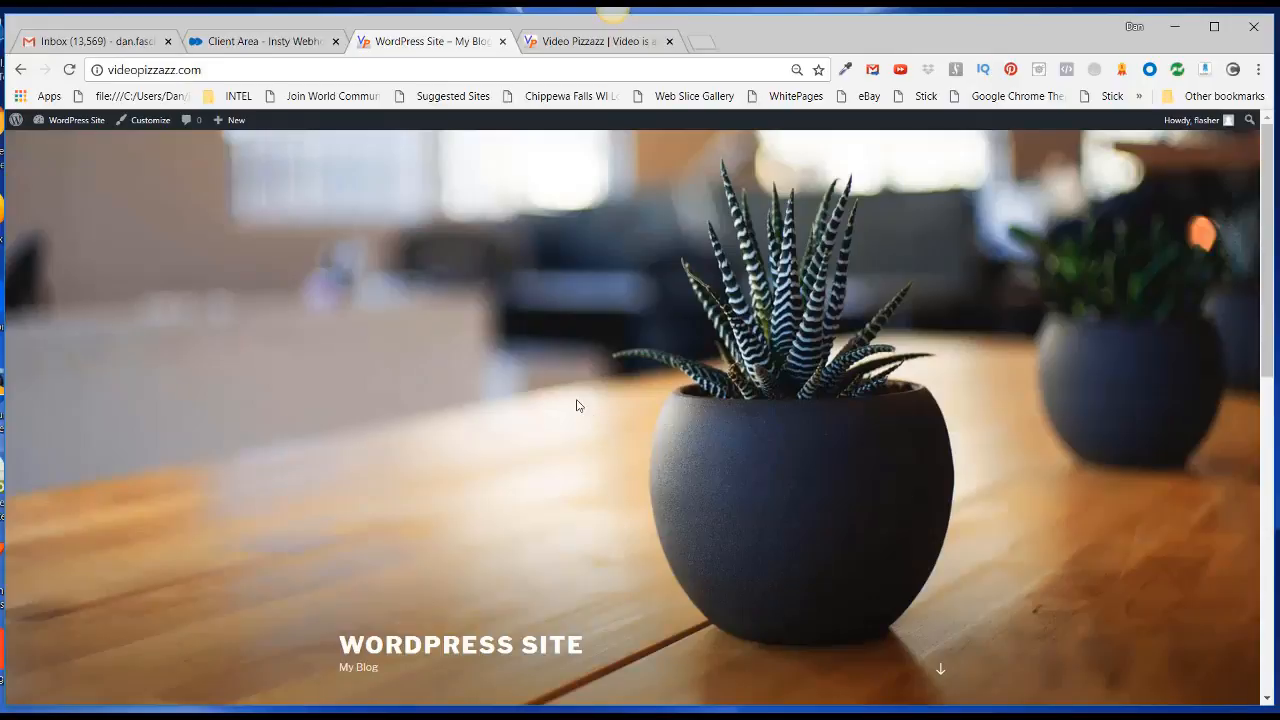
mouse_move(513, 396)
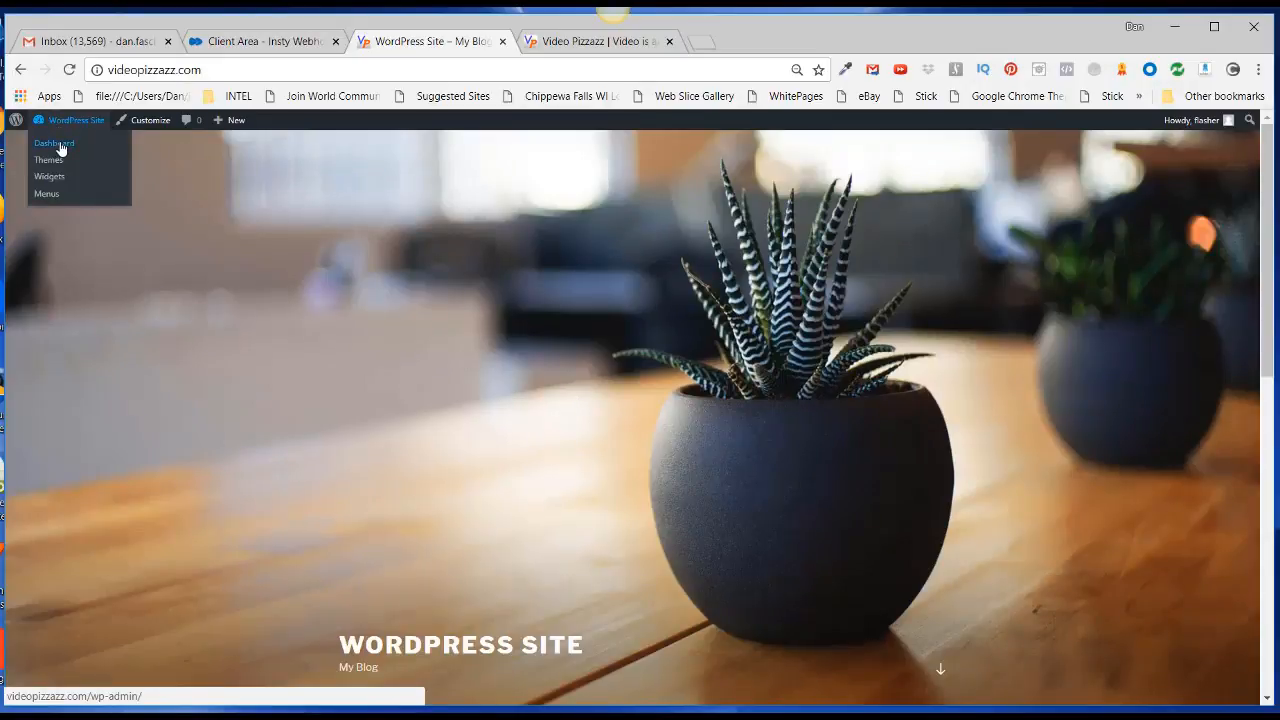
From the admin dashboard reach Themes > Add New > Upload Theme and choose dropmock-wp-theme.zip.
click(54, 143)
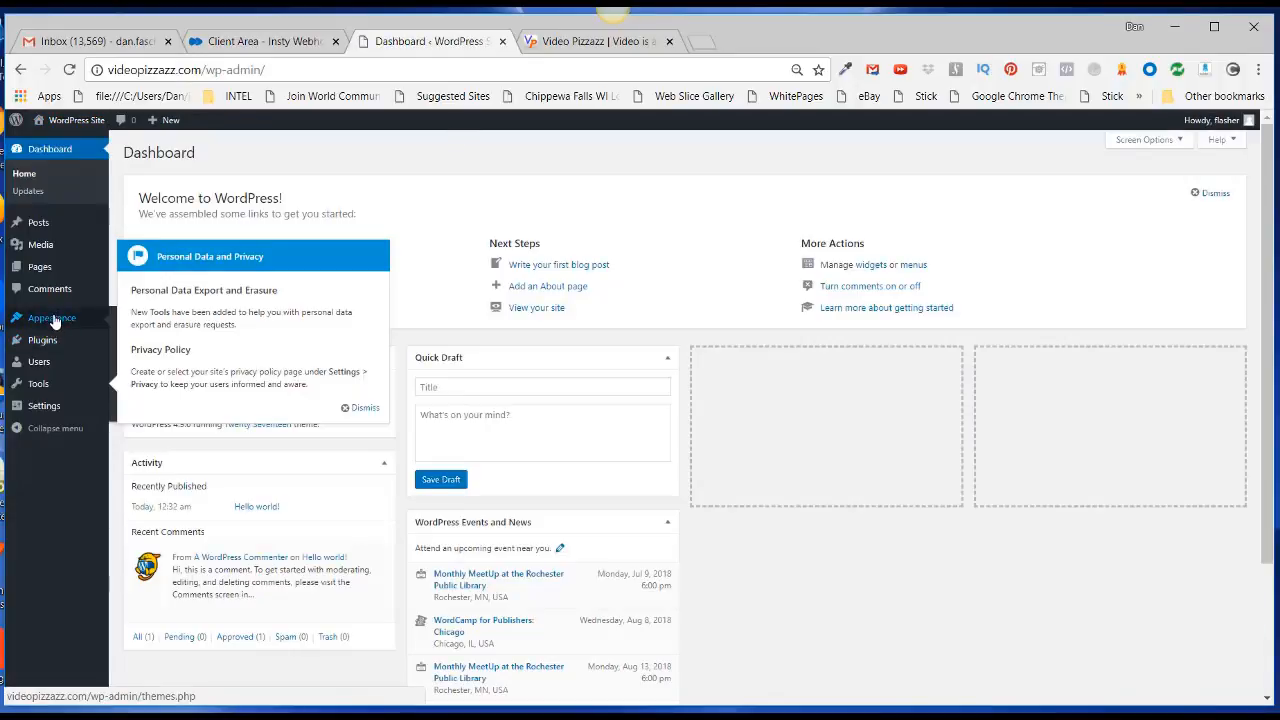
click(52, 317)
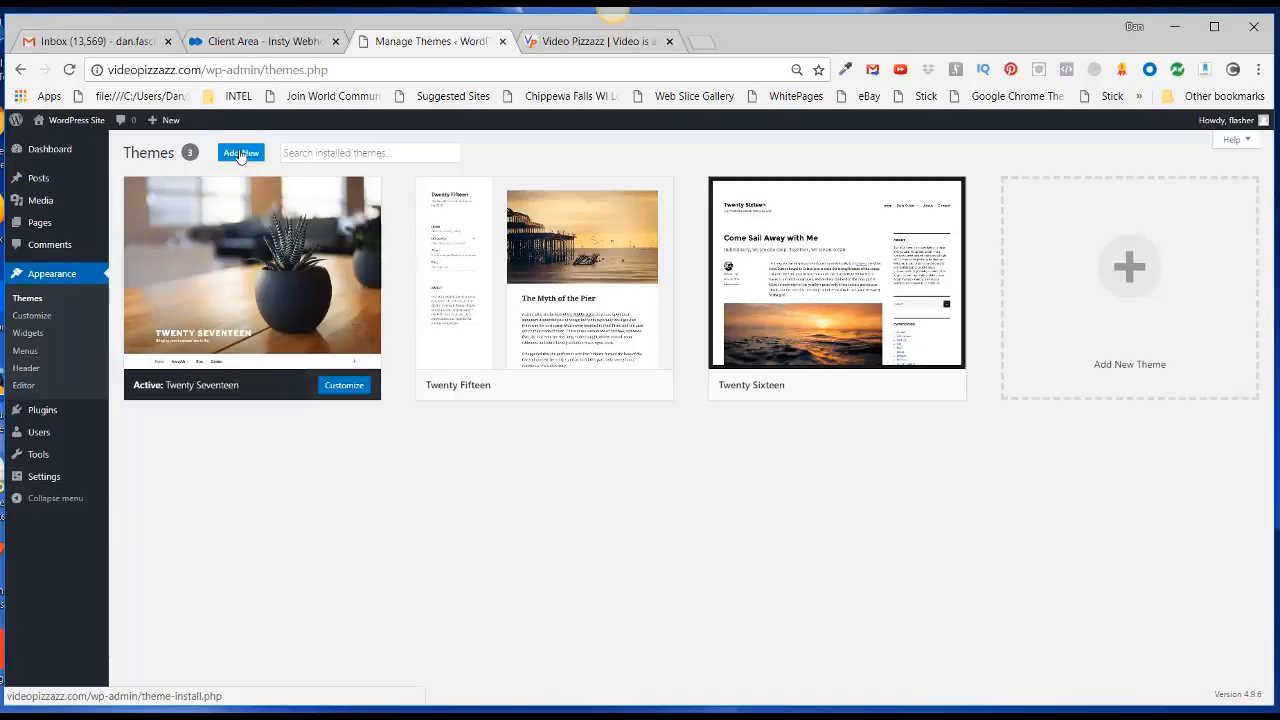
click(240, 152)
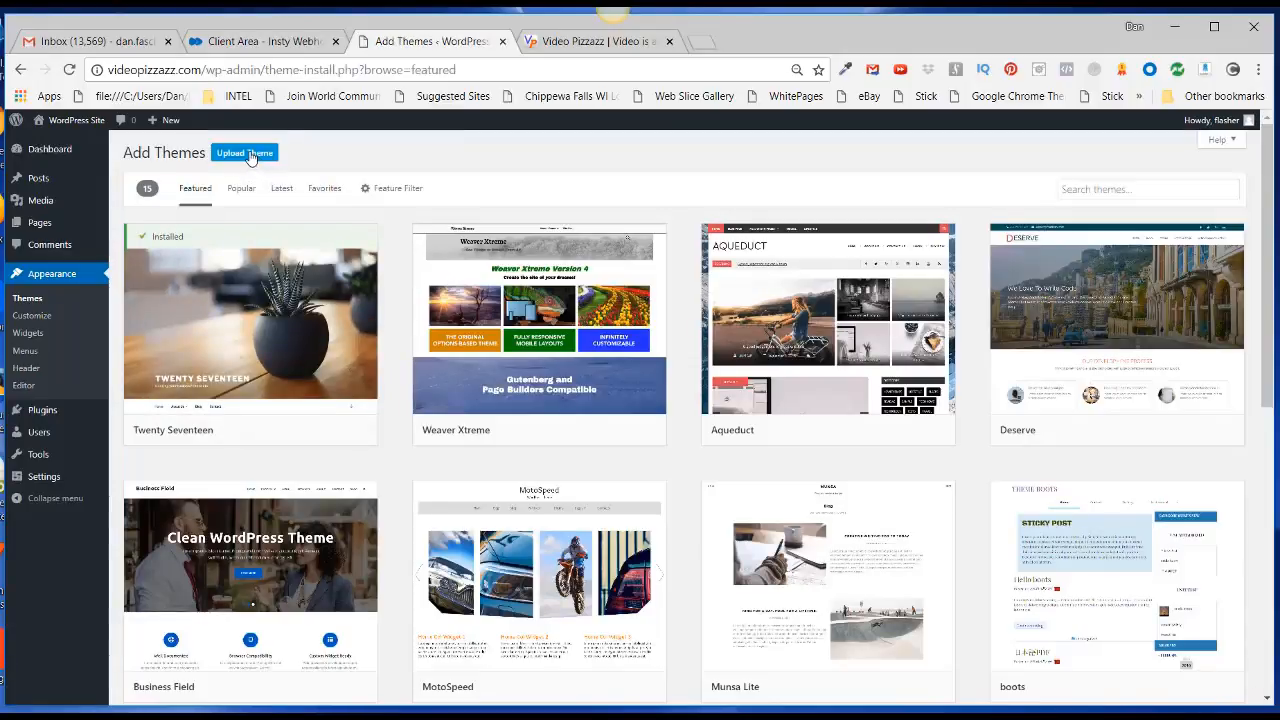
click(244, 152)
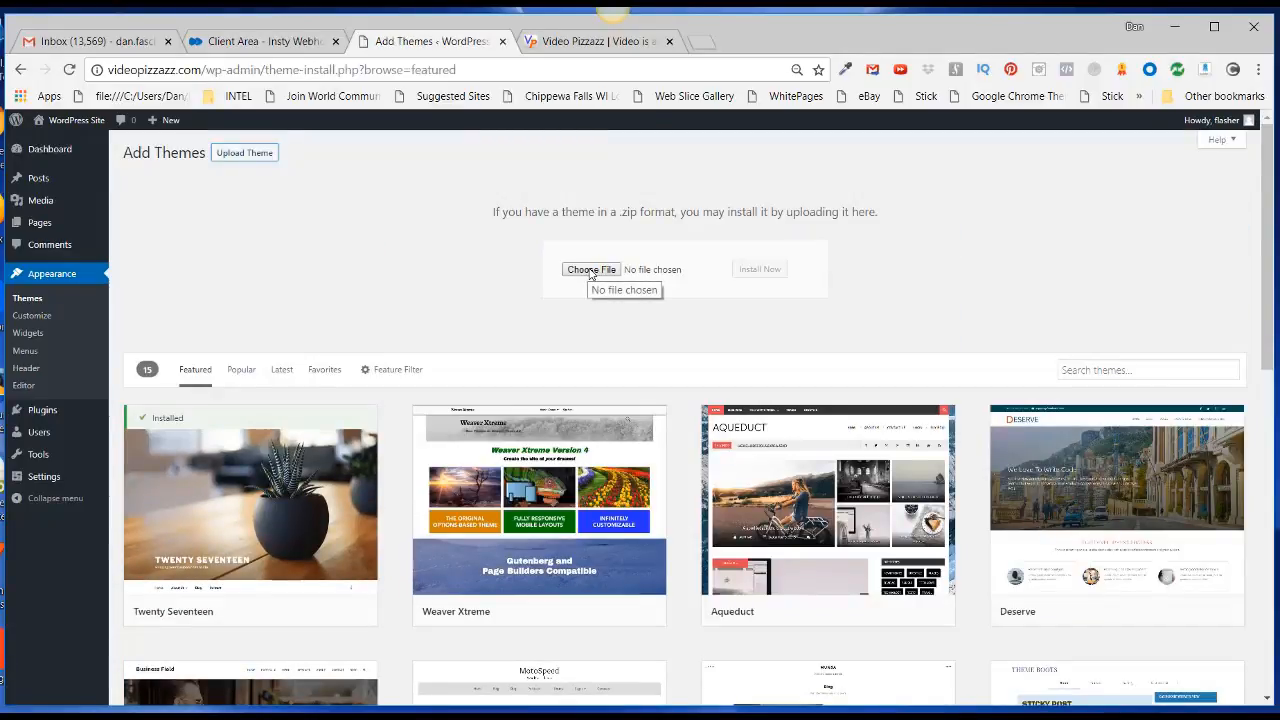
click(590, 269)
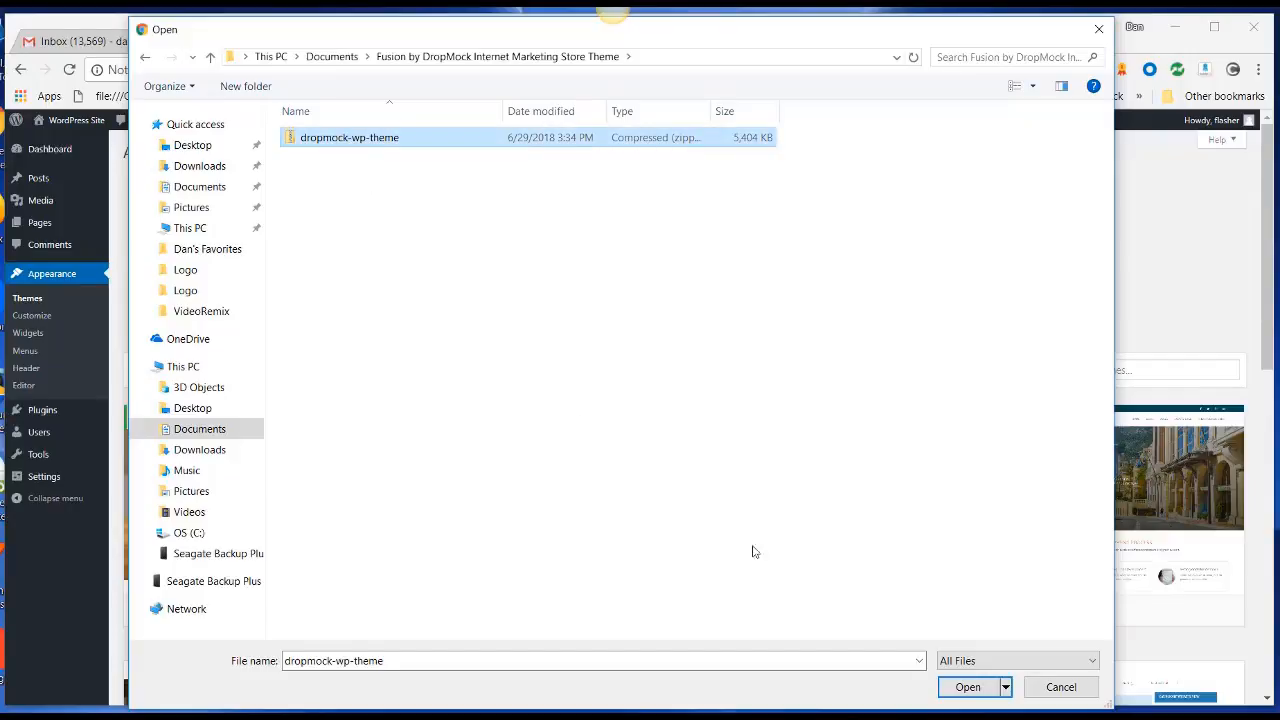
click(967, 687)
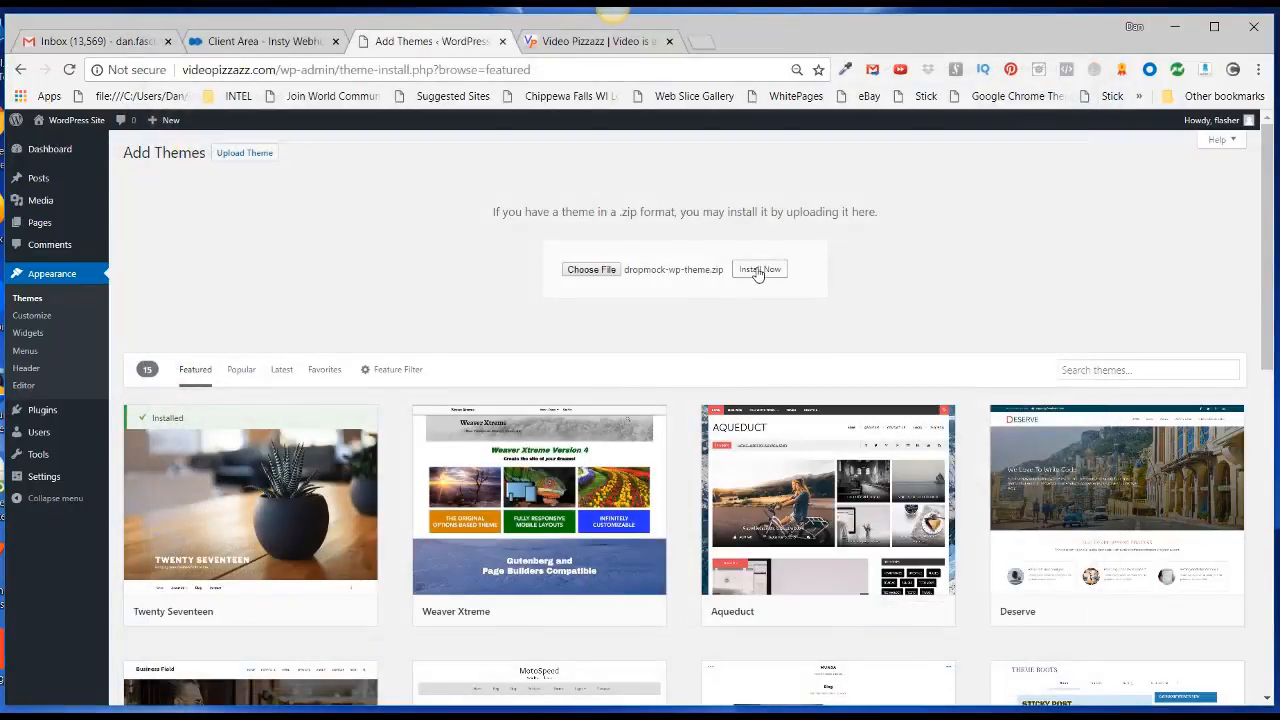
Install the chosen theme zip, which fails with an upload_max_filesize error.
click(759, 269)
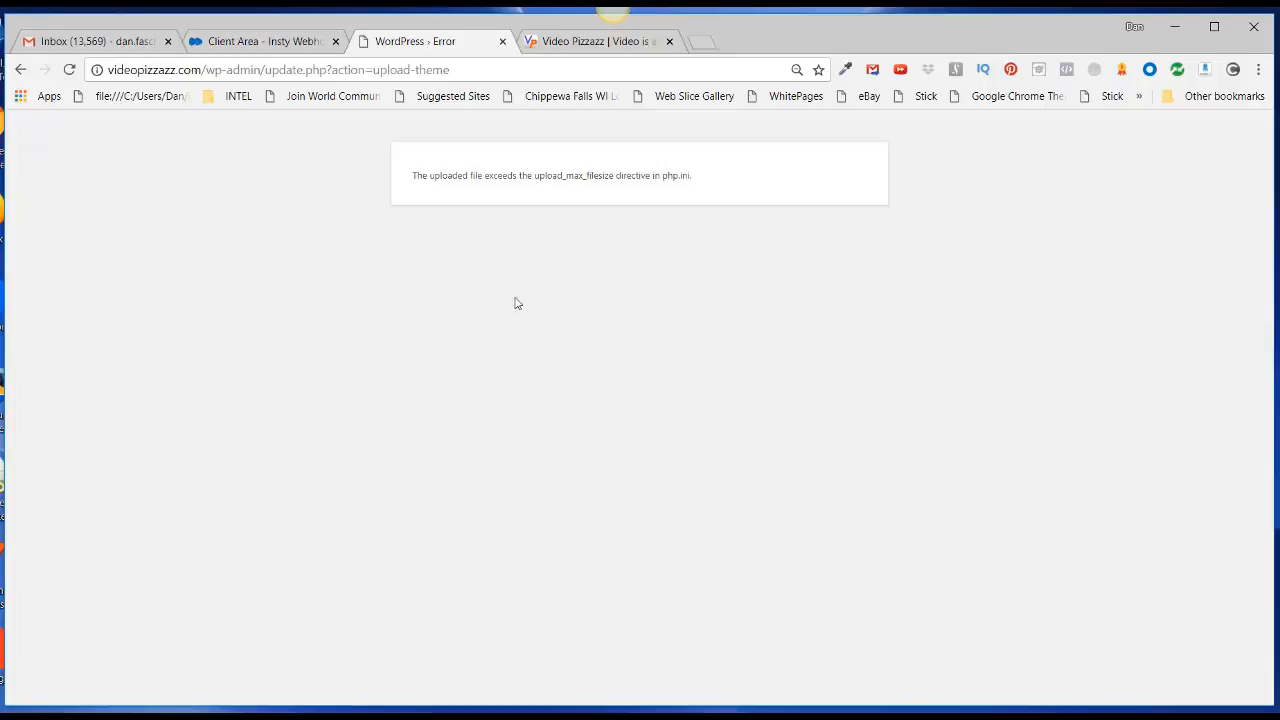
mouse_move(556, 240)
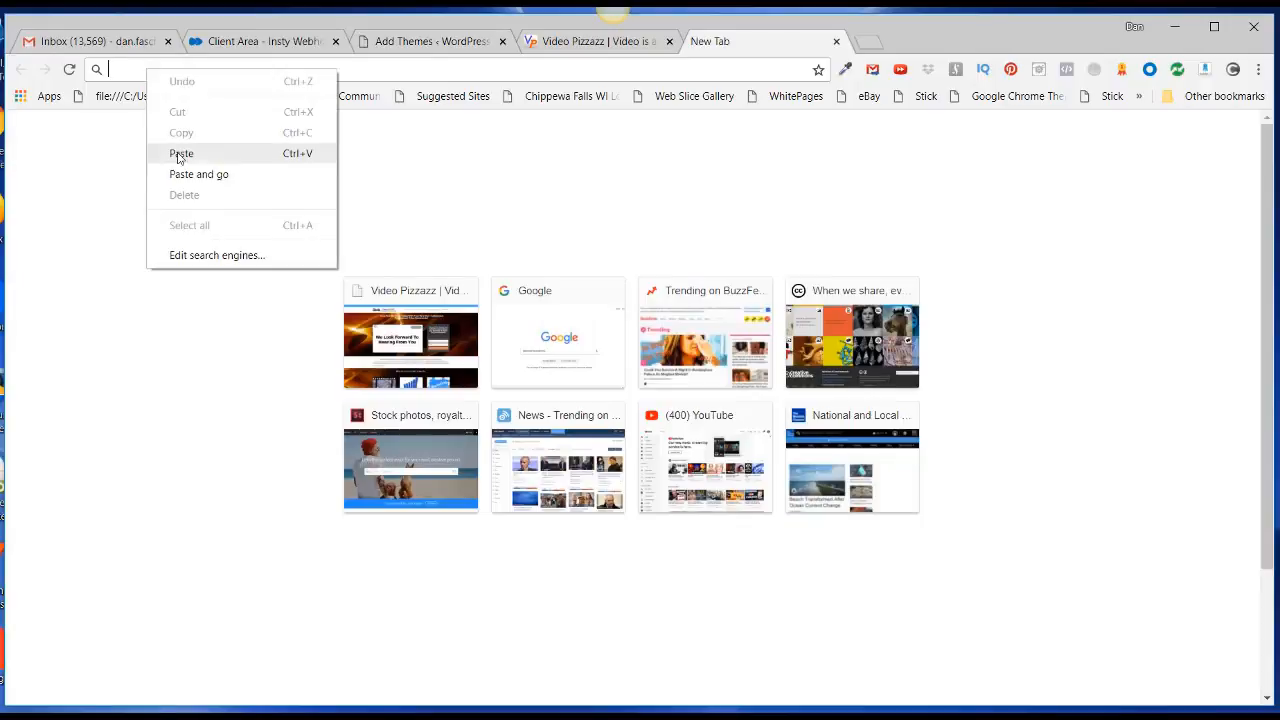
Sign in to cPanel at videopizzazz.com/cpanel and enter the File Manager.
click(181, 153)
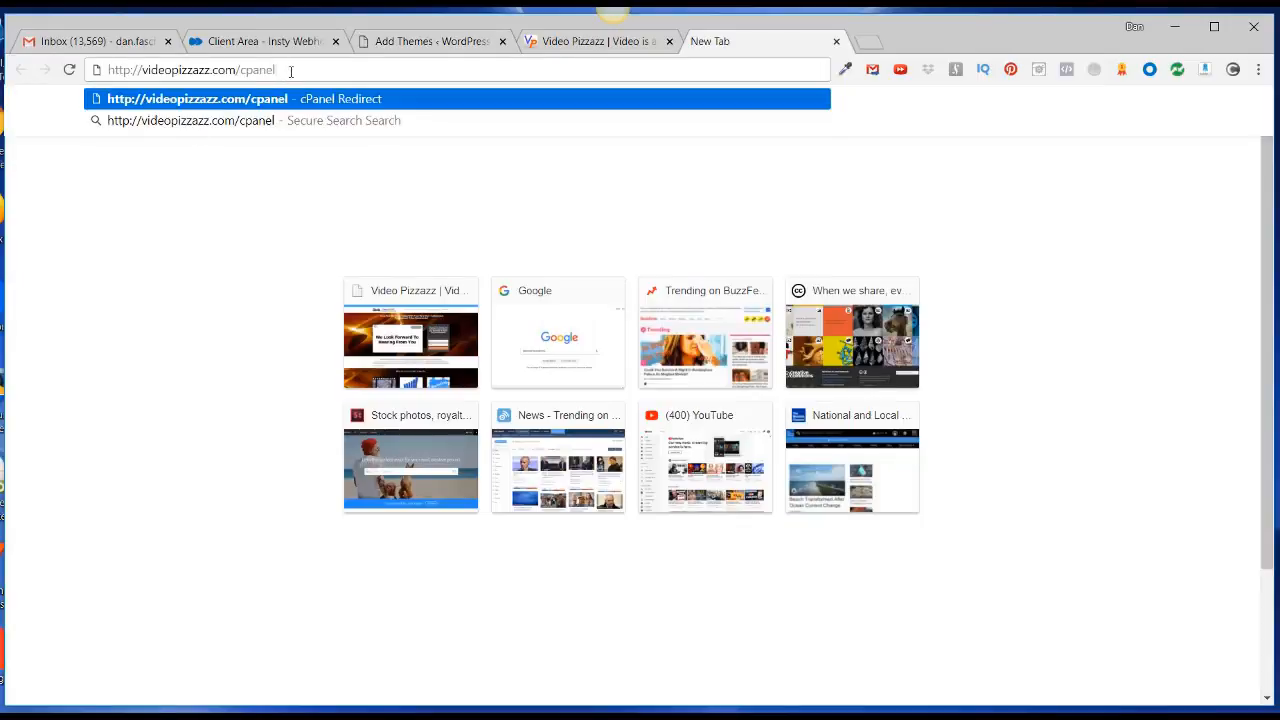
click(197, 98)
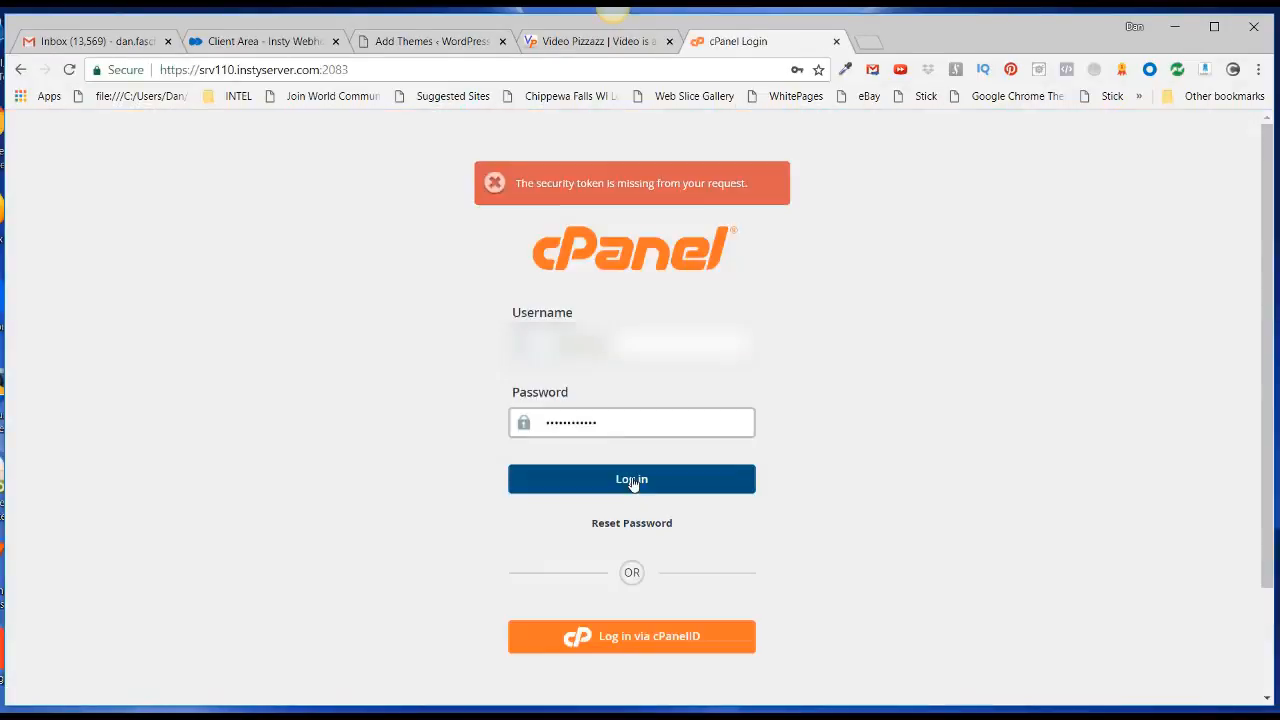
click(631, 479)
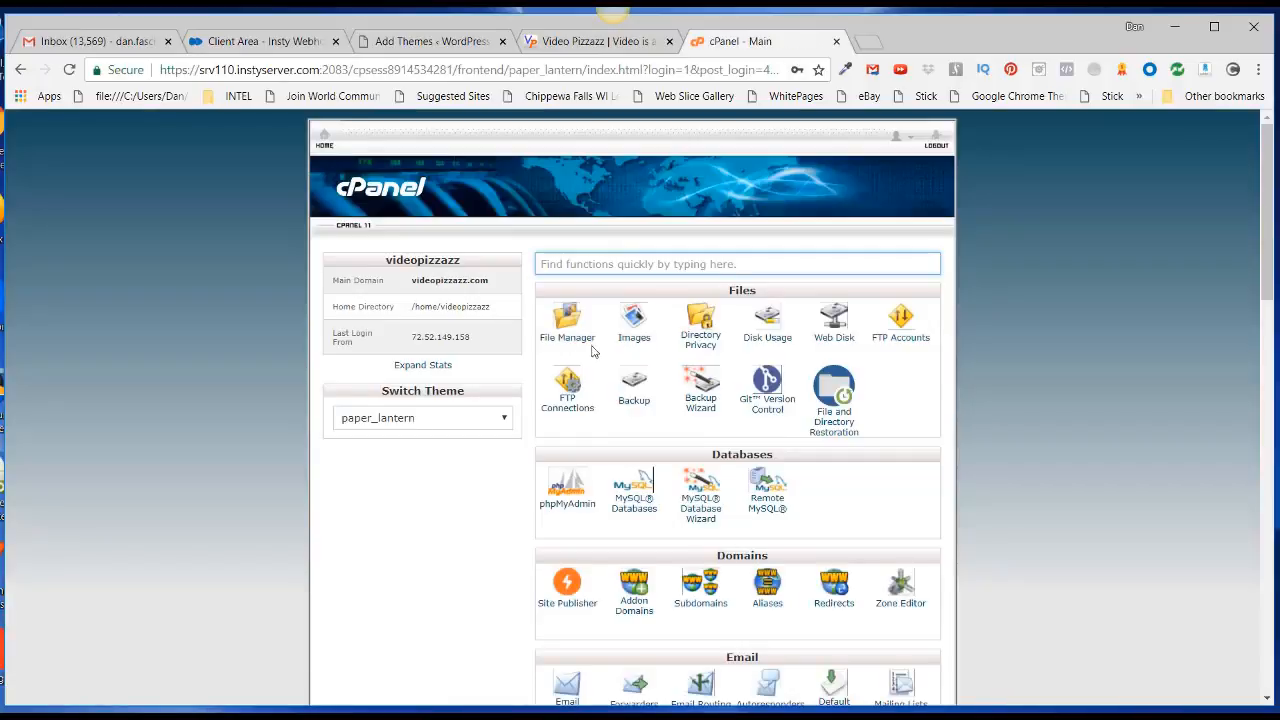
click(567, 320)
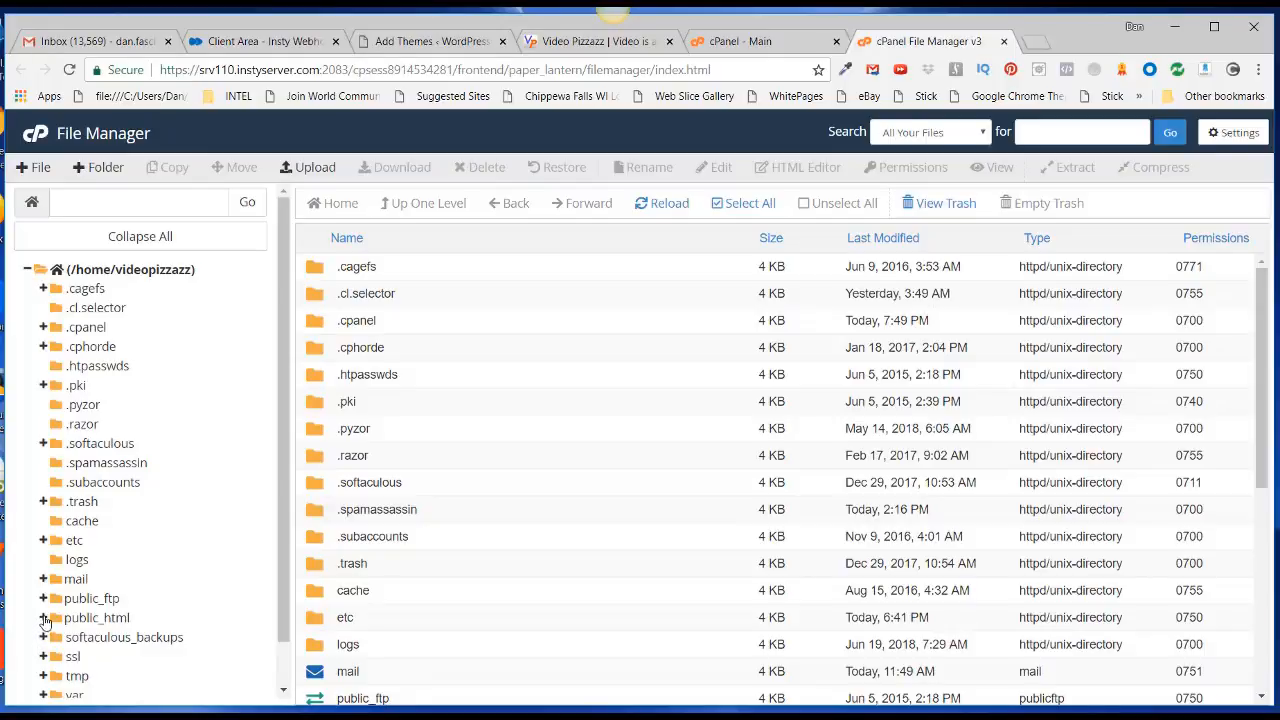
Navigate the folder tree to public_html/wp-content/themes and list its contents.
click(43, 617)
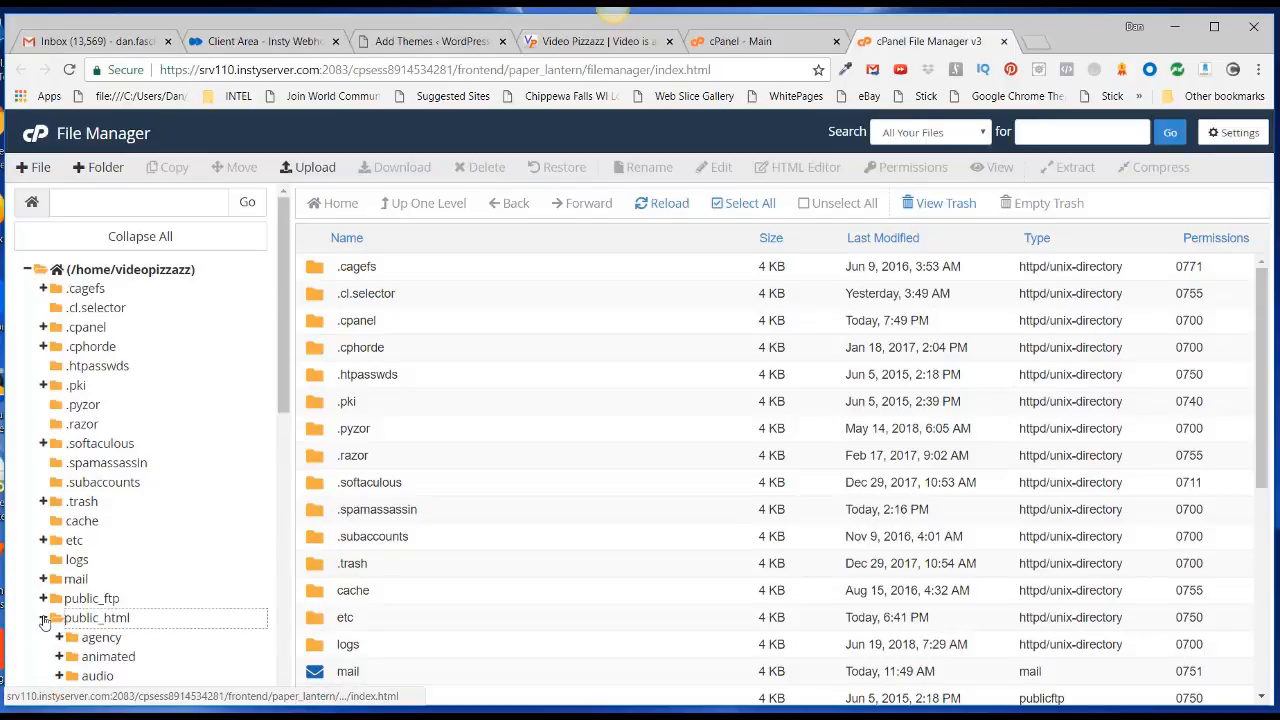
click(44, 617)
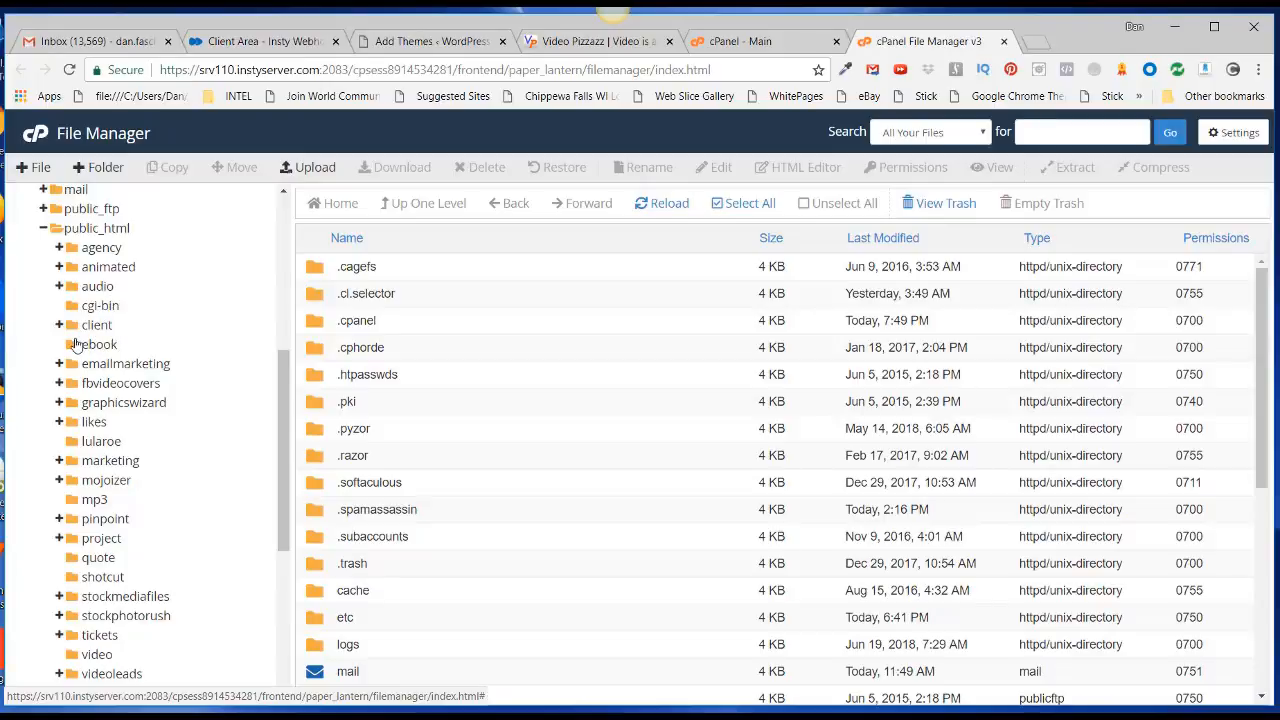
click(59, 453)
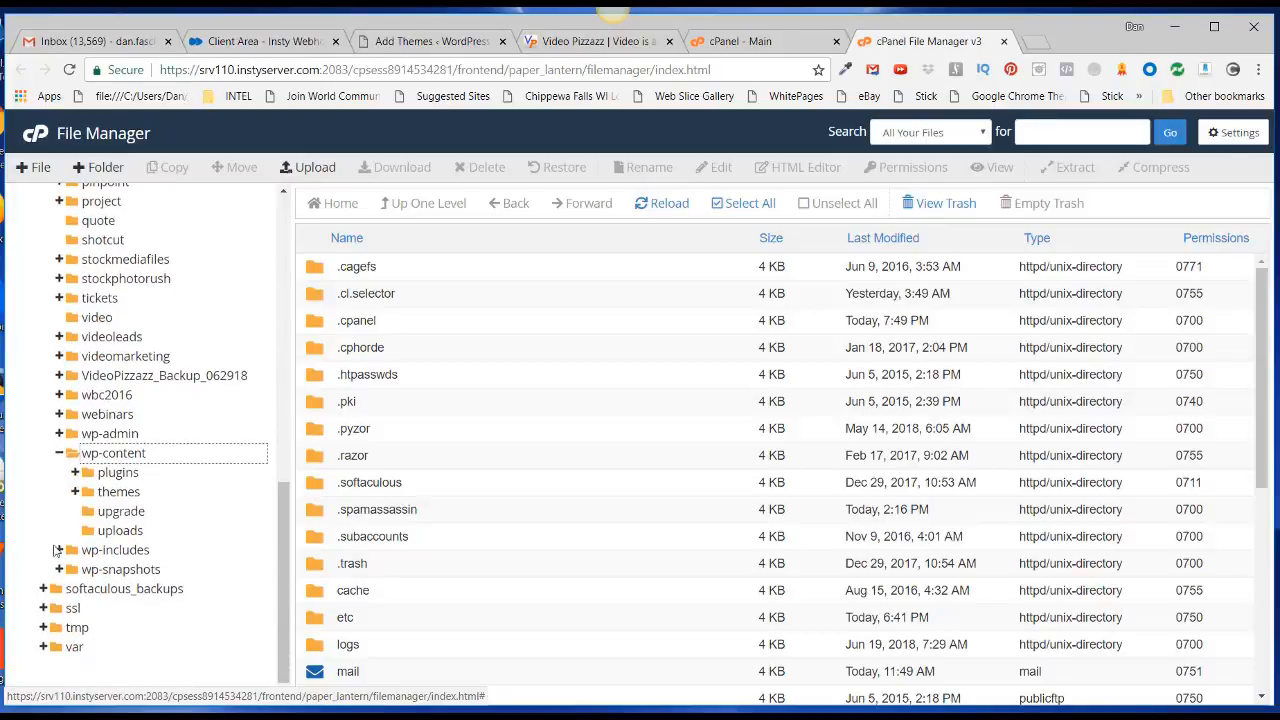
mouse_move(142, 467)
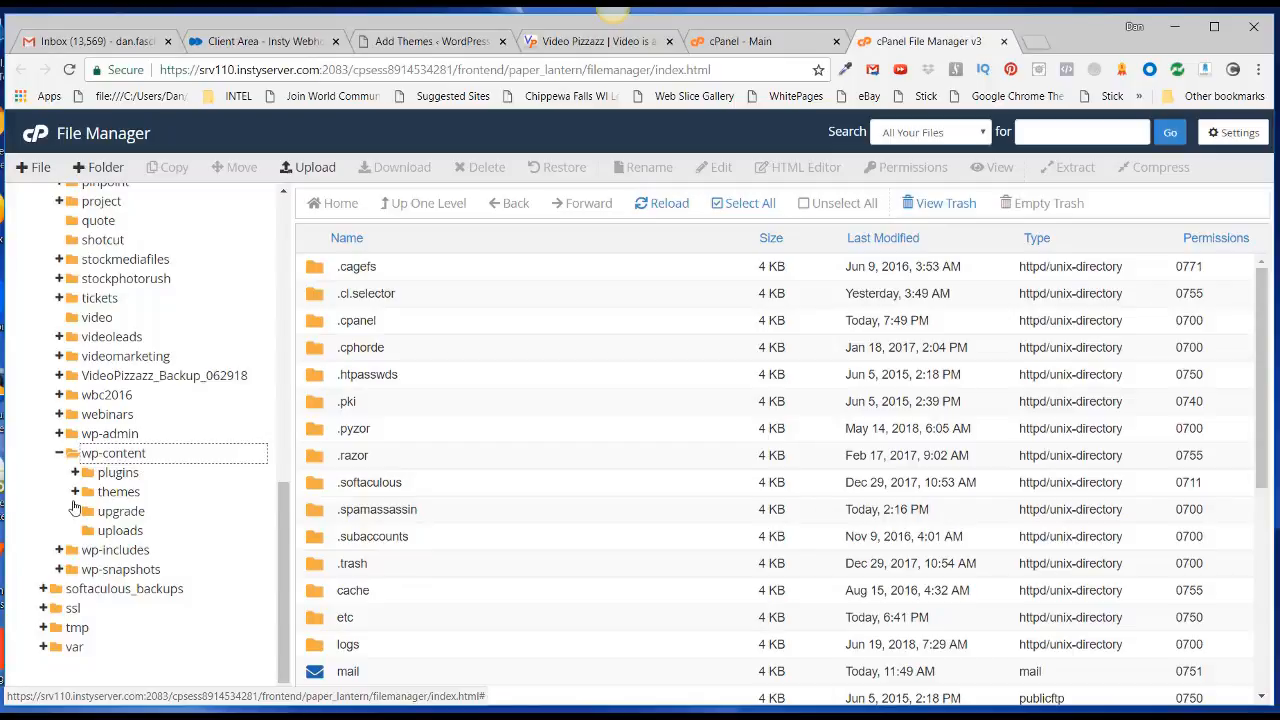
click(74, 491)
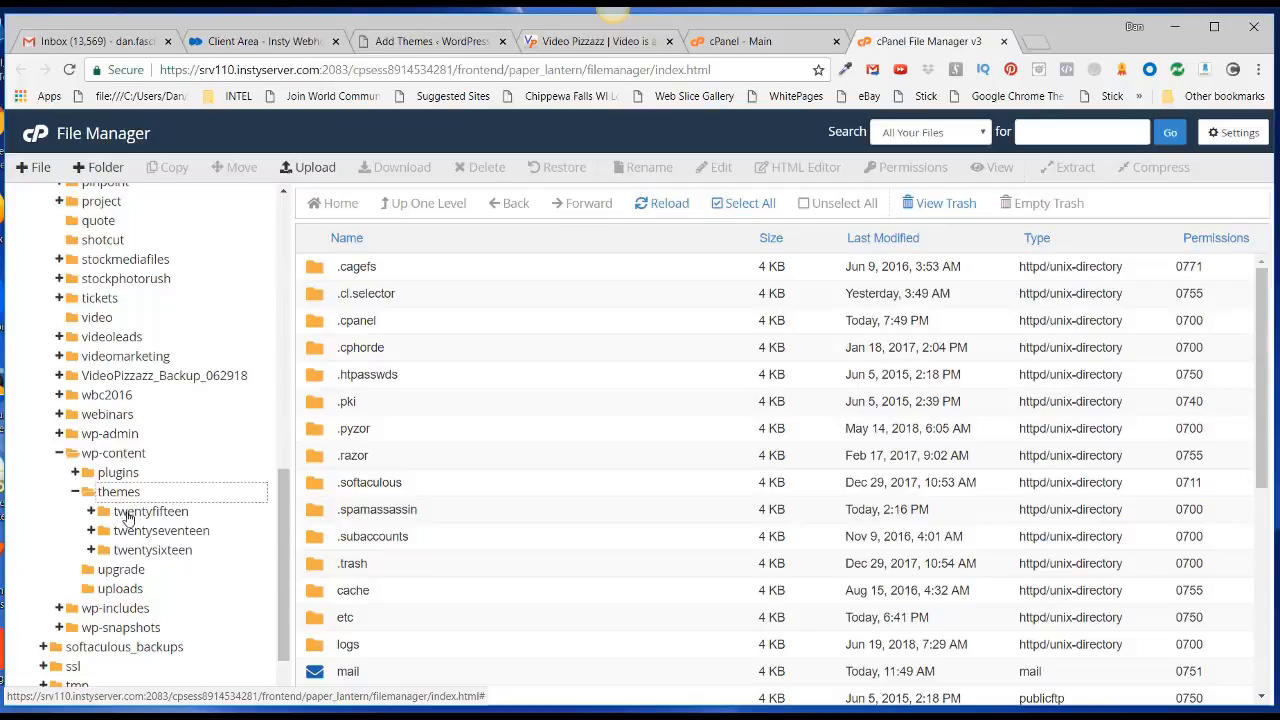
click(119, 491)
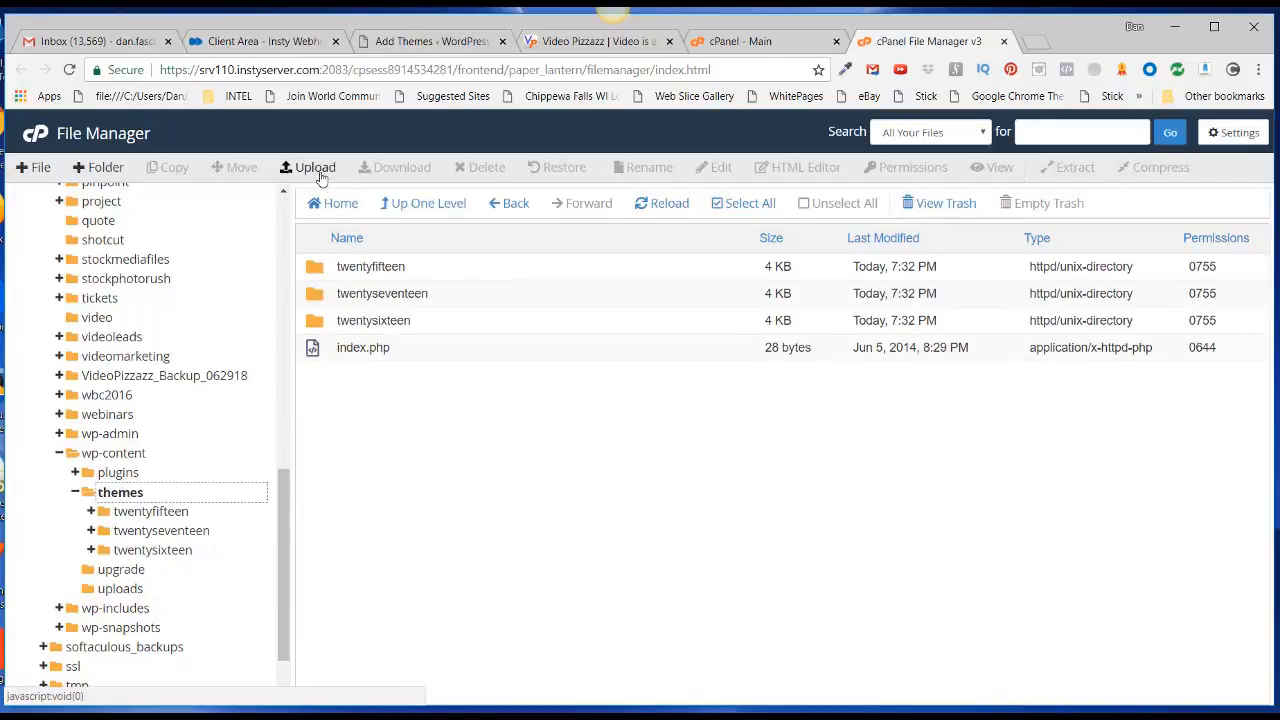
Upload dropmock-wp-theme.zip (5.28 MB) into wp-content/themes and return to the folder listing.
click(315, 167)
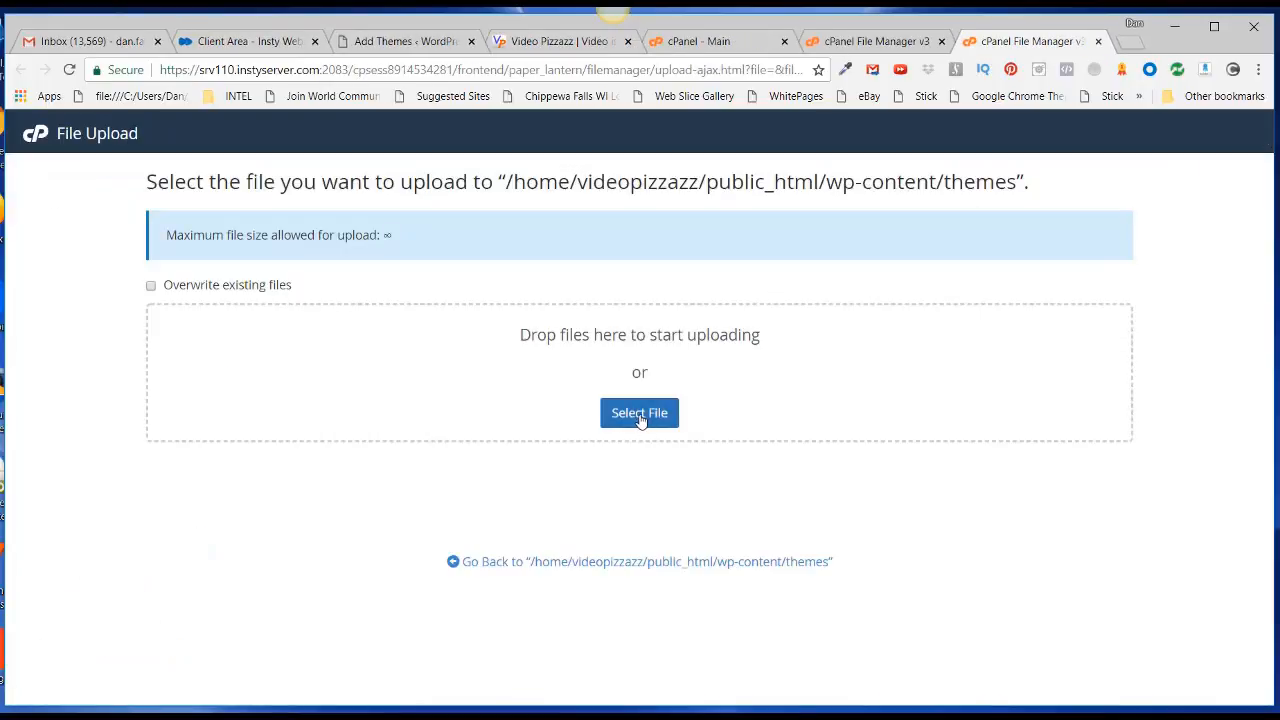
click(639, 413)
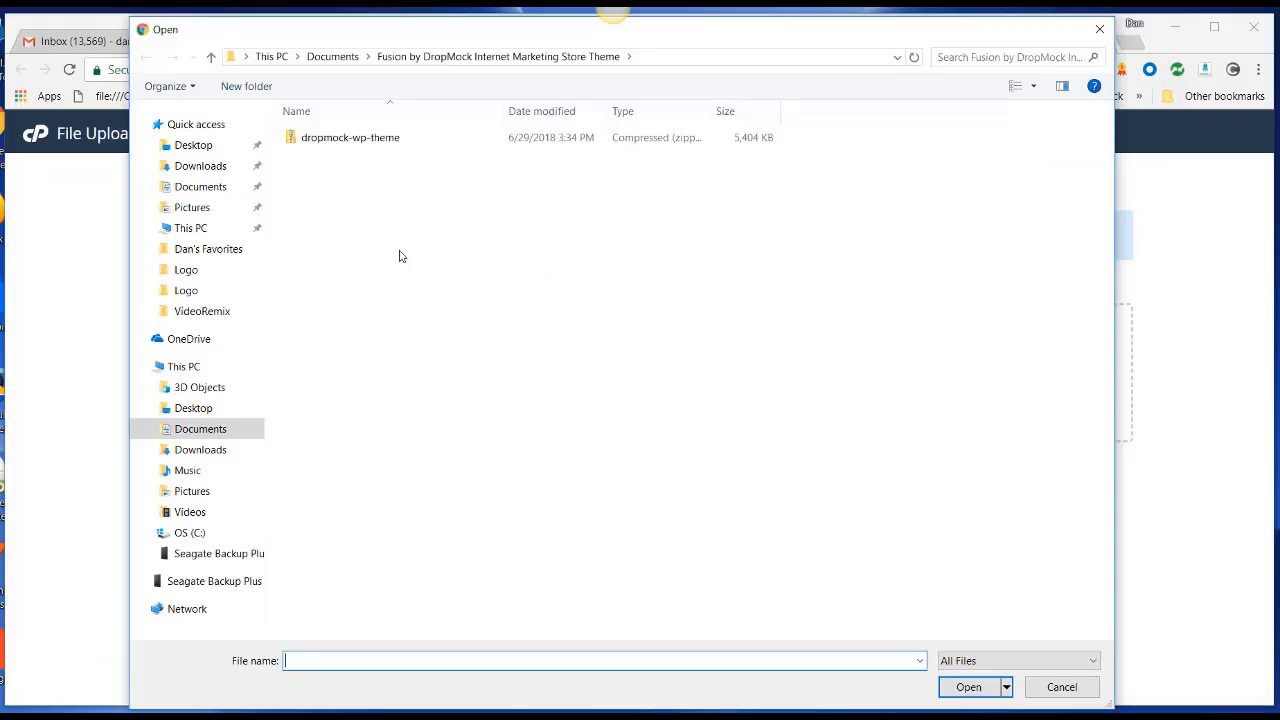
click(350, 137)
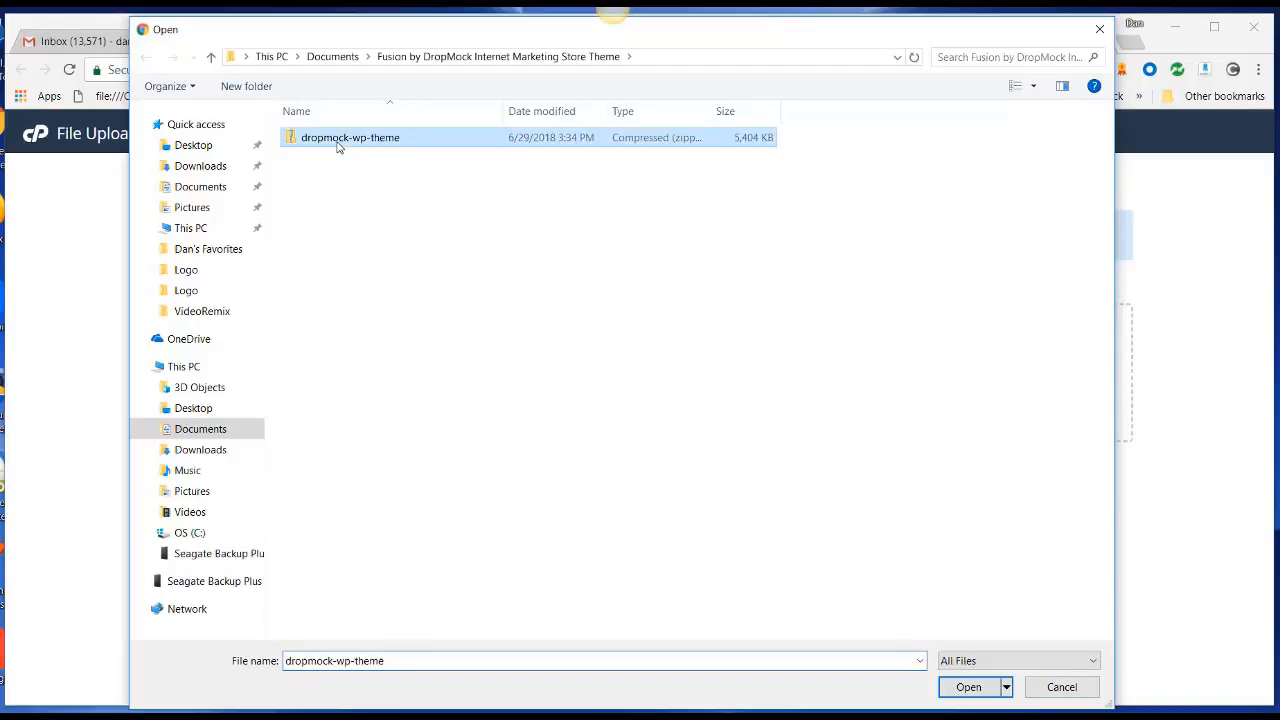
click(968, 687)
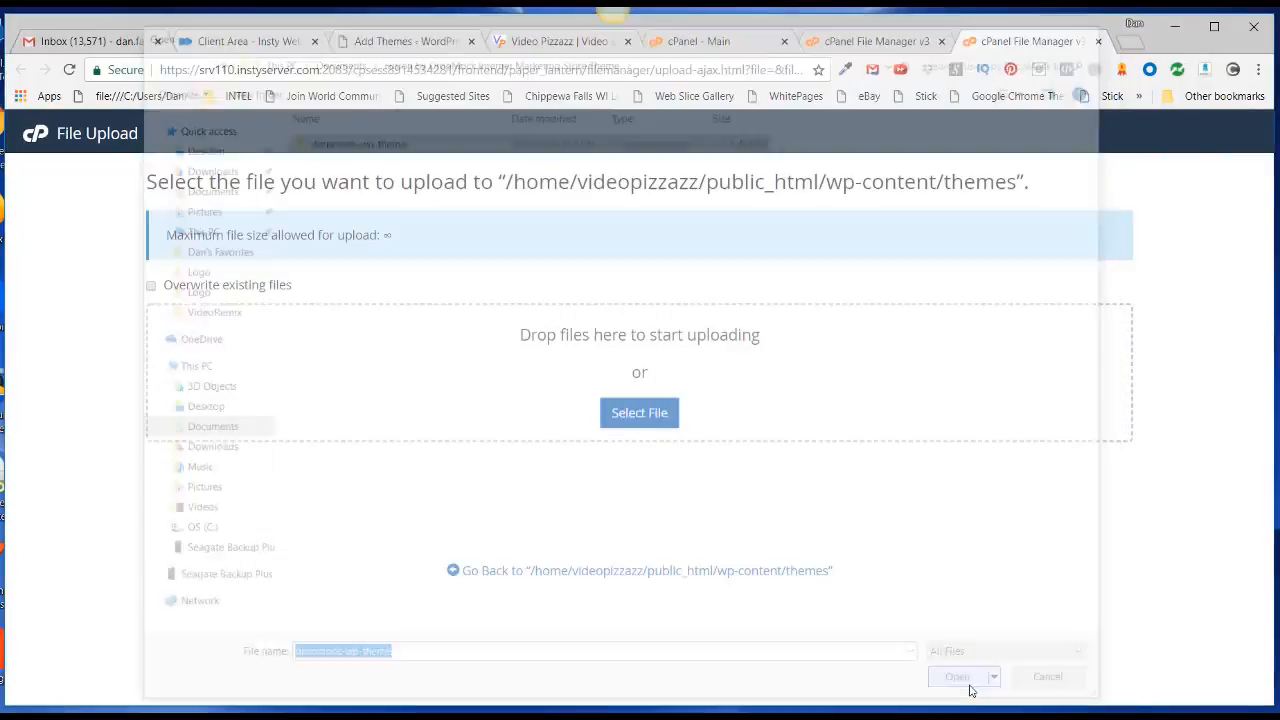
click(957, 676)
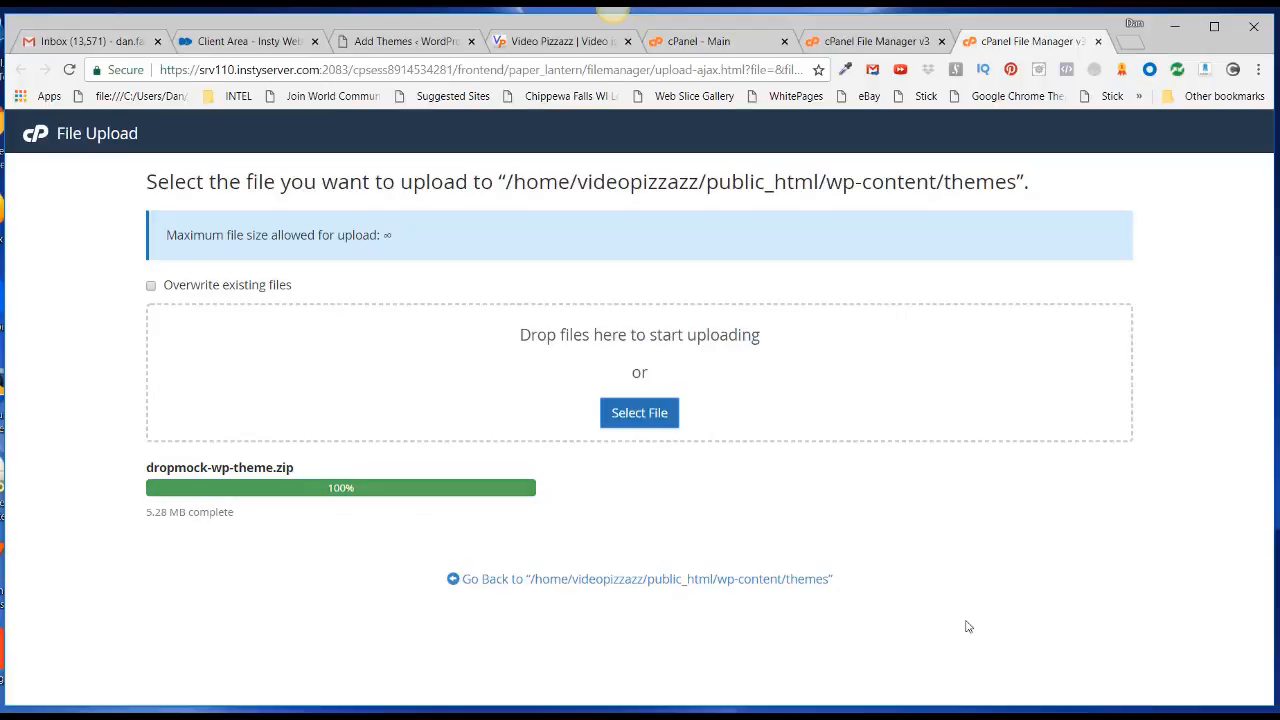
mouse_move(211, 491)
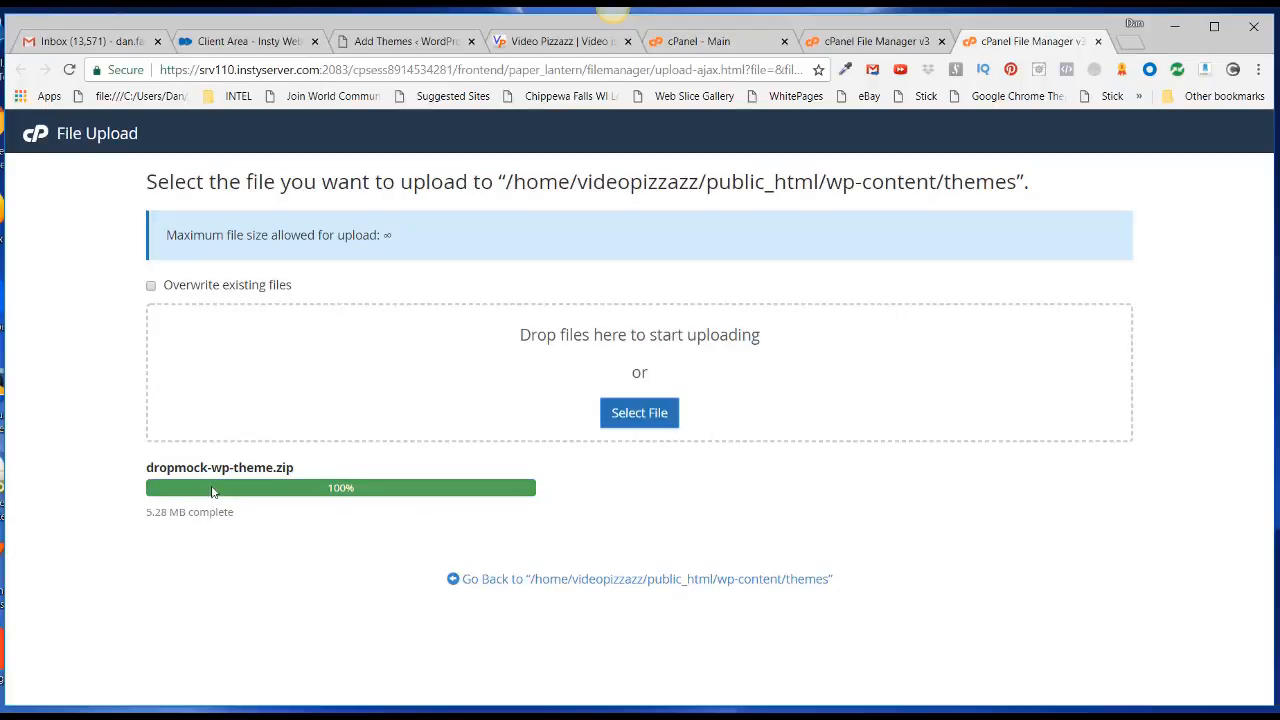
mouse_move(639, 578)
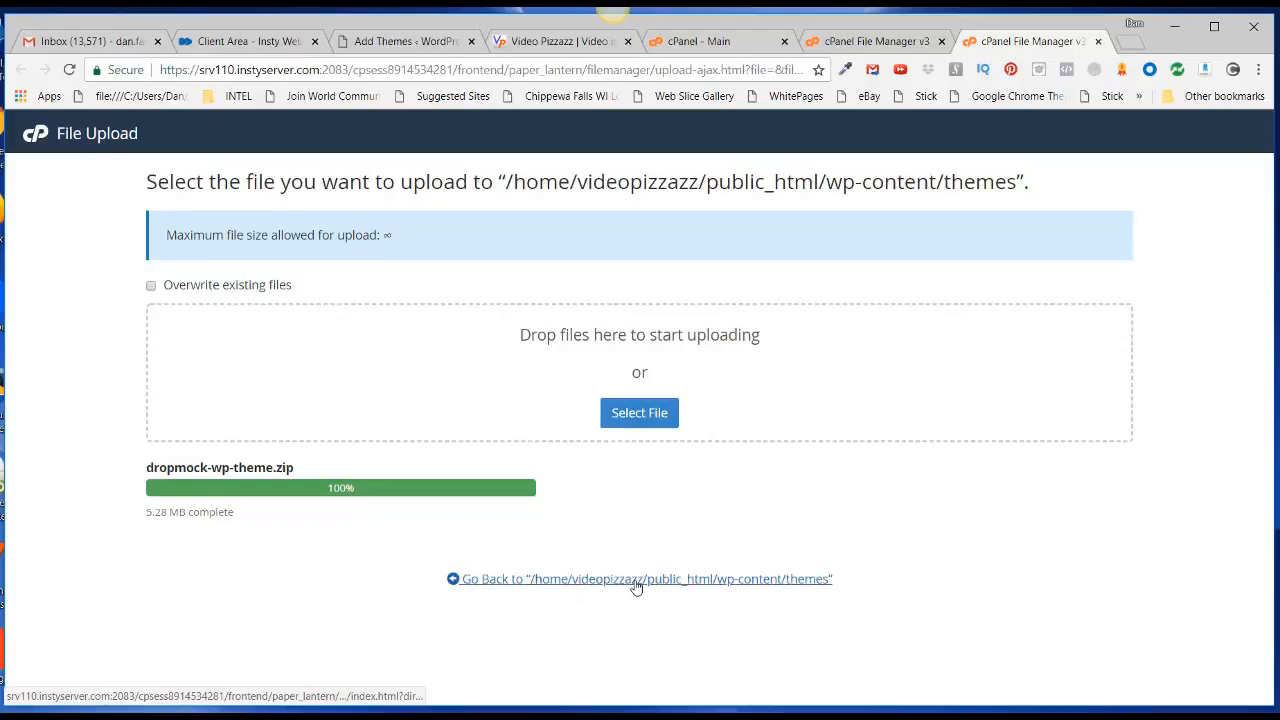
click(639, 578)
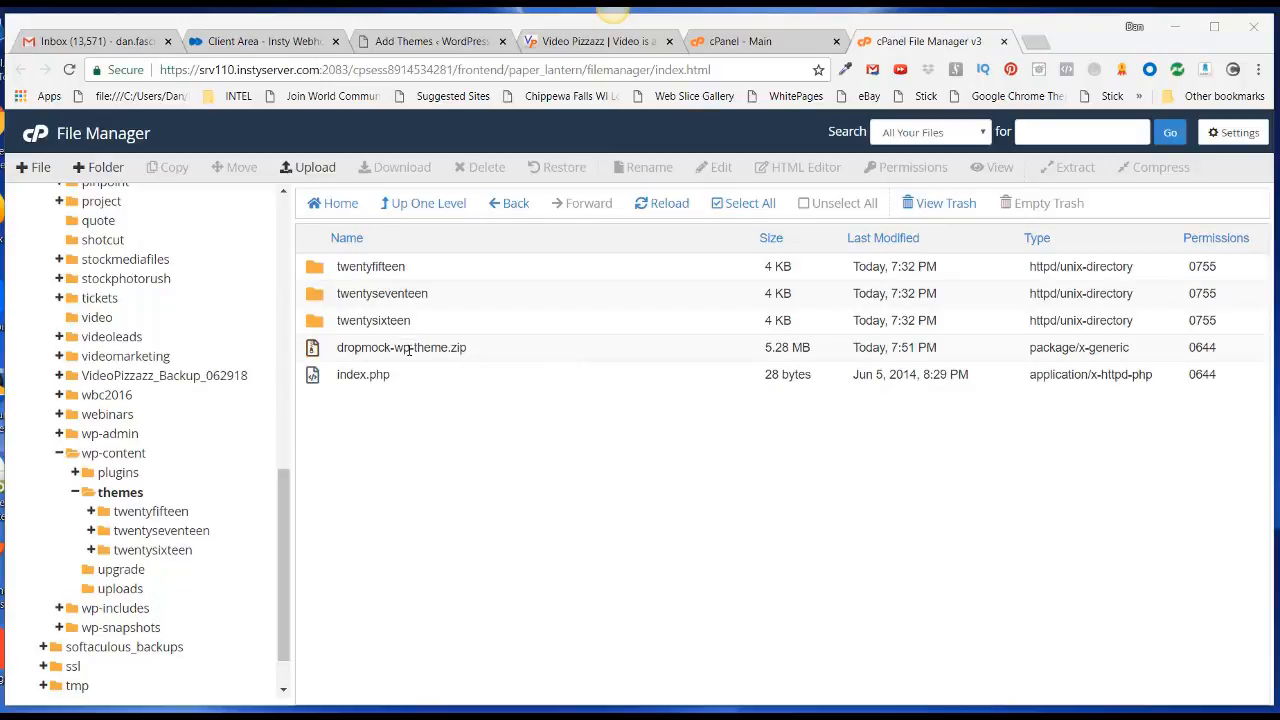
Extract dropmock-wp-theme.zip in place, creating a dropmock-wp-theme folder in themes.
click(401, 347)
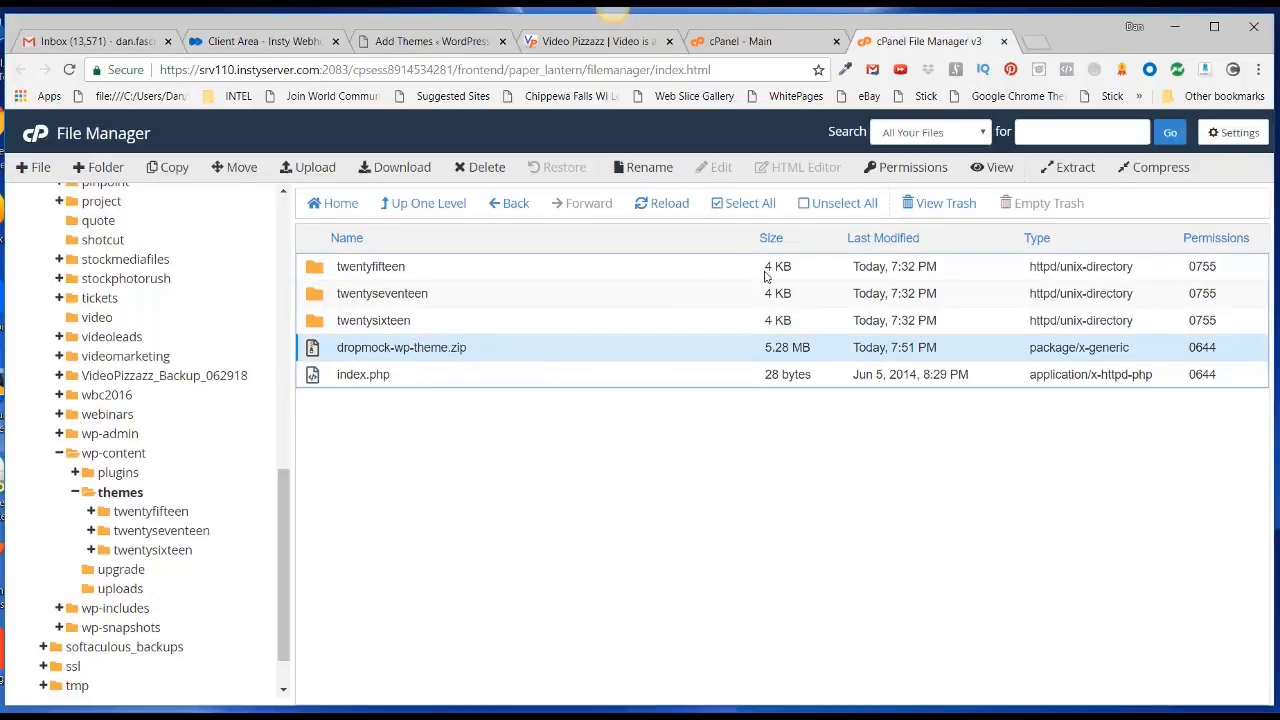
mouse_move(1076, 167)
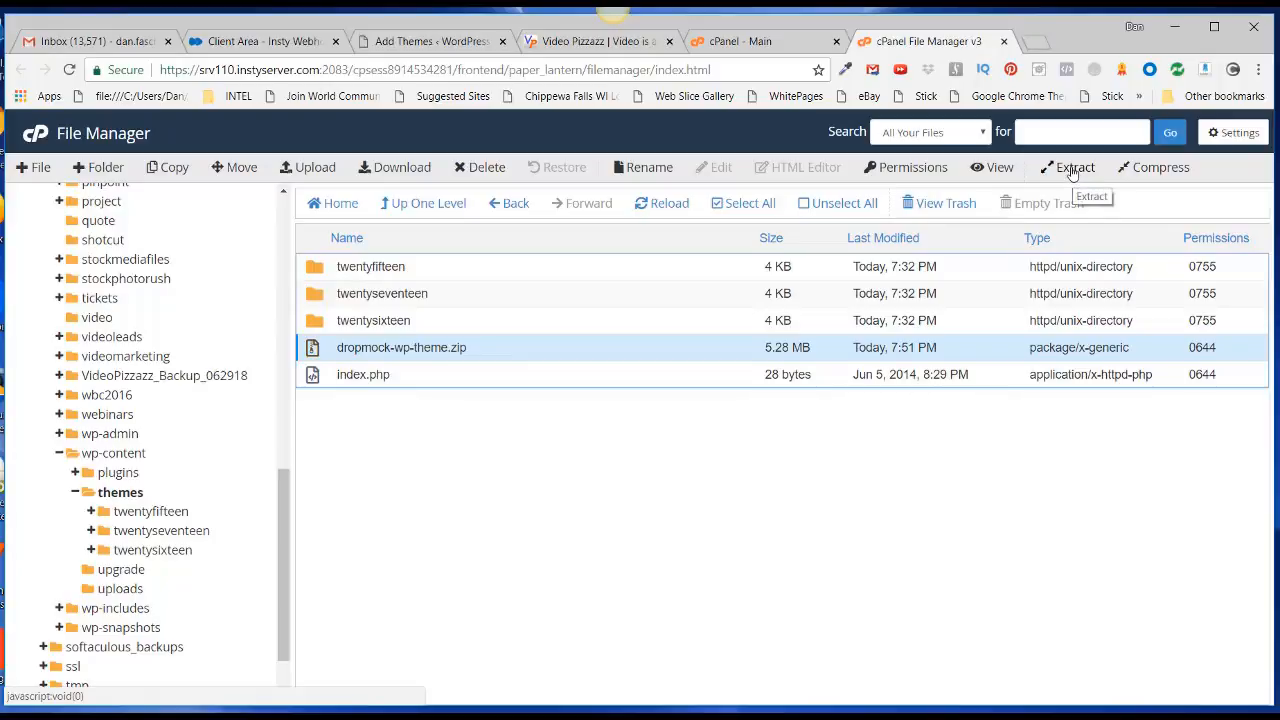
mouse_move(572, 326)
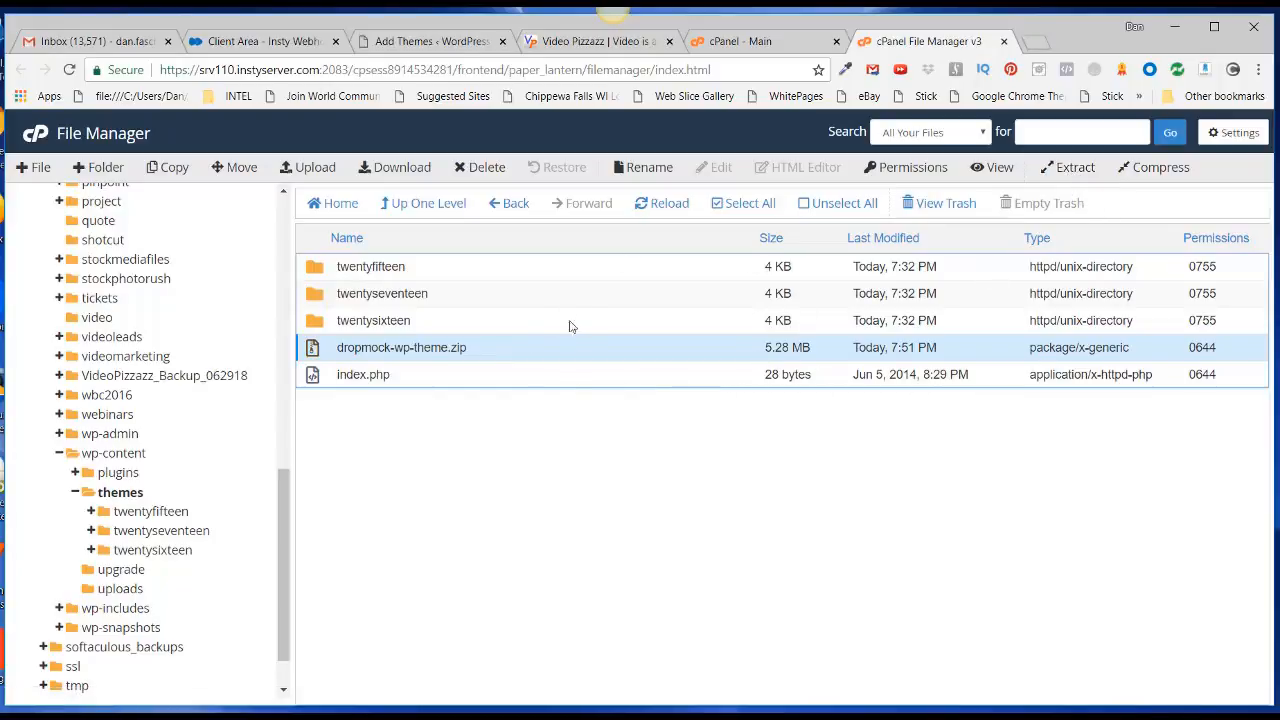
click(1067, 167)
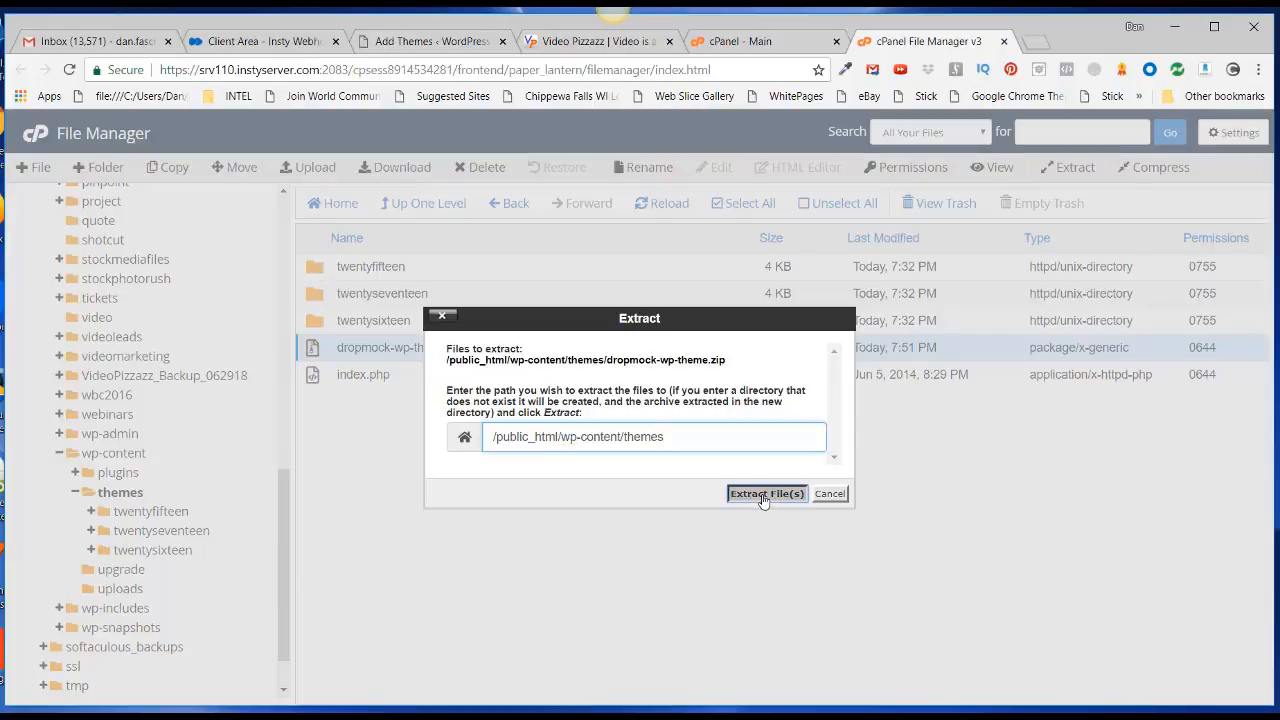
click(766, 493)
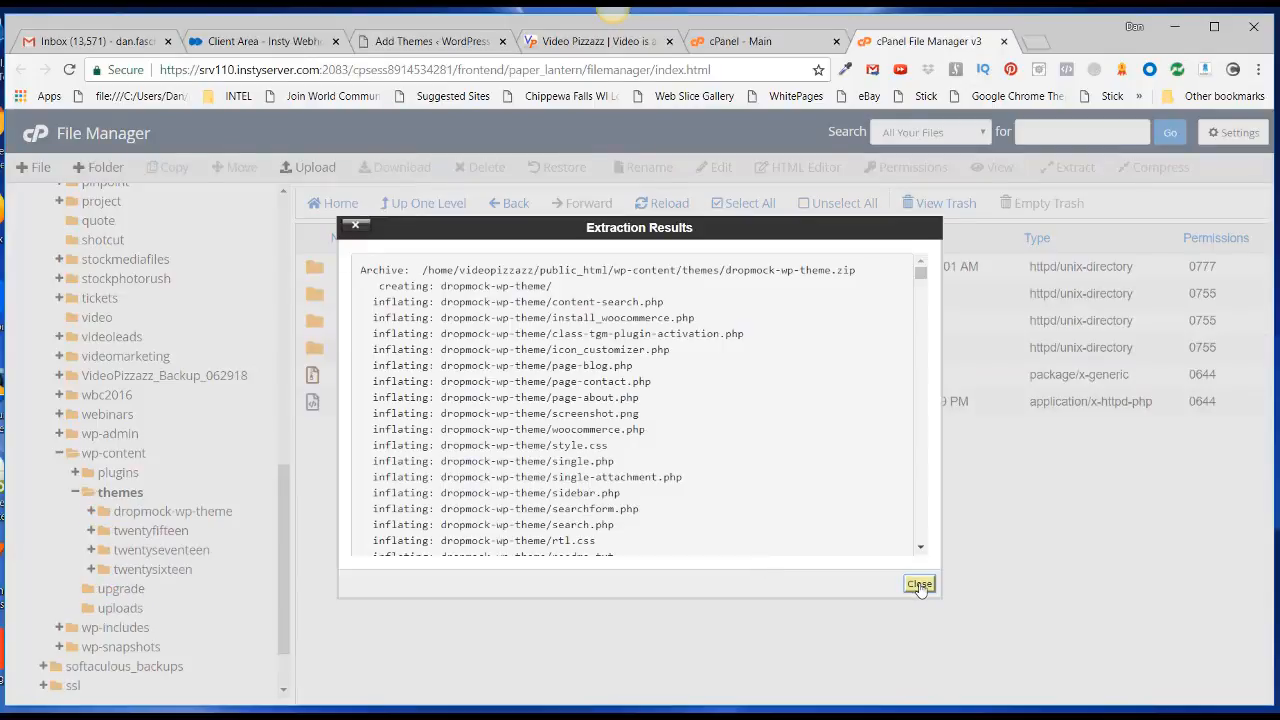
click(918, 584)
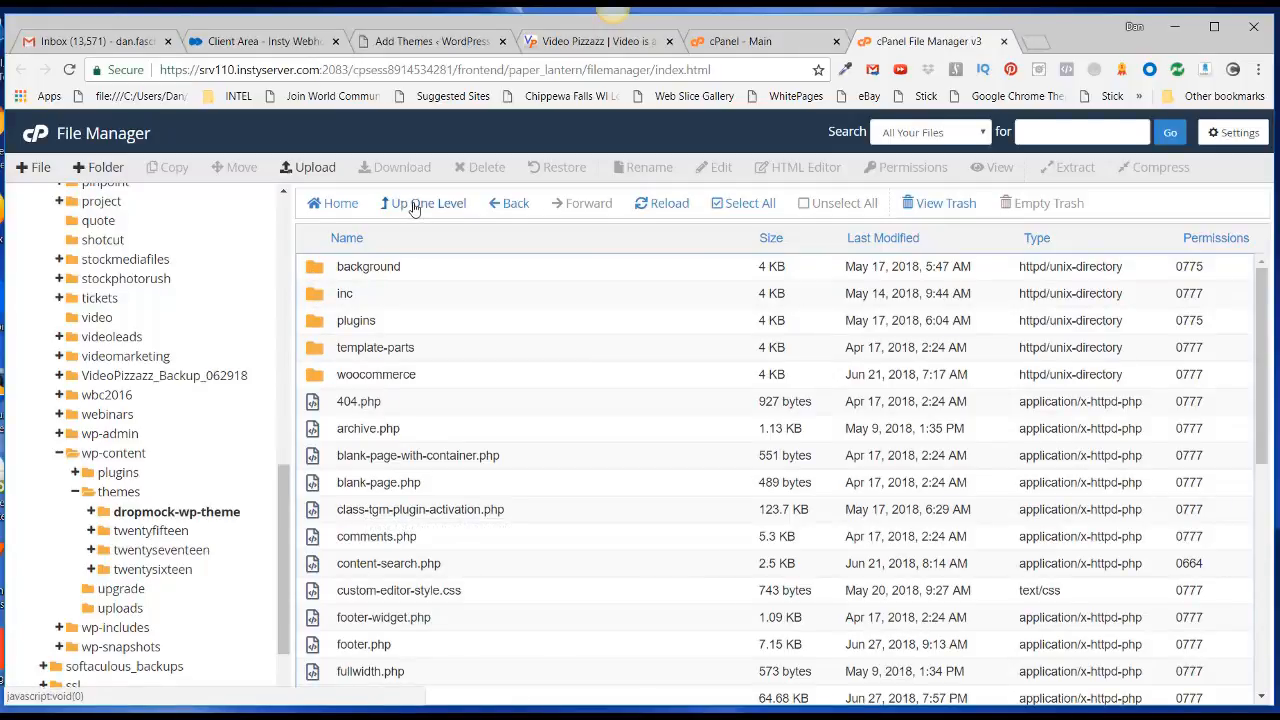
click(429, 203)
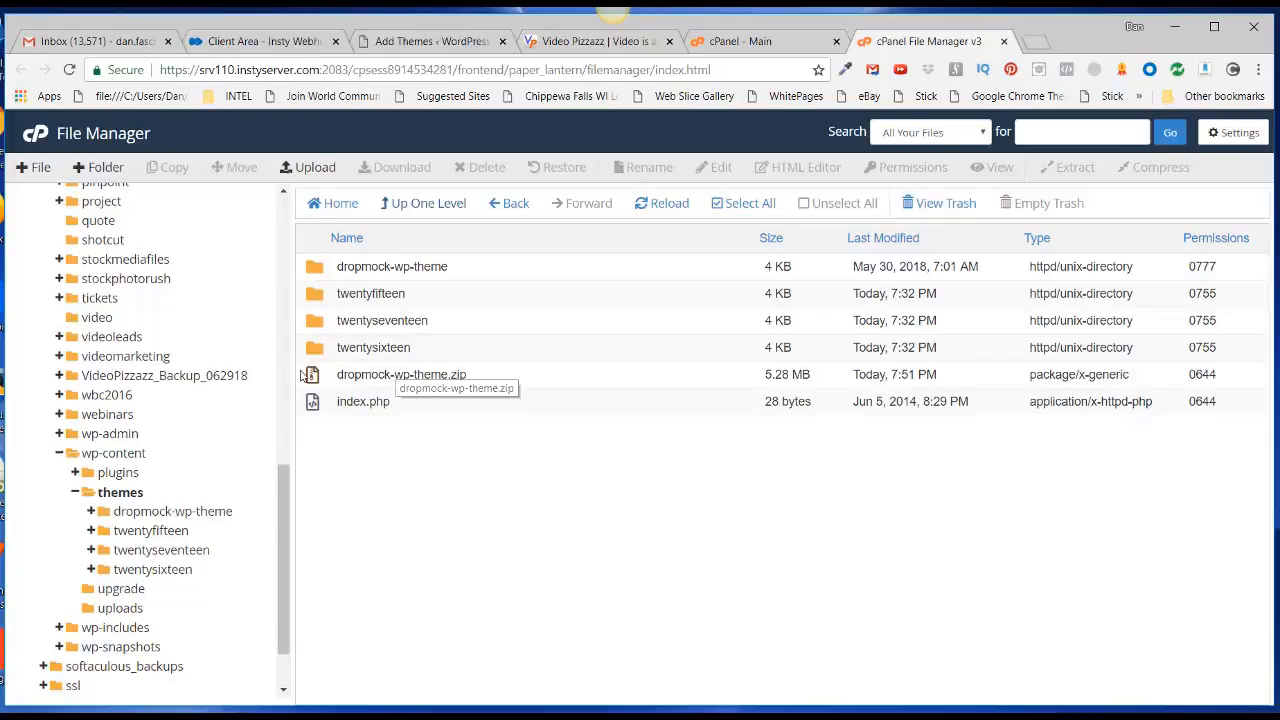
Delete dropmock-wp-theme.zip permanently, skipping the trash, and return to the WordPress admin tab.
click(401, 374)
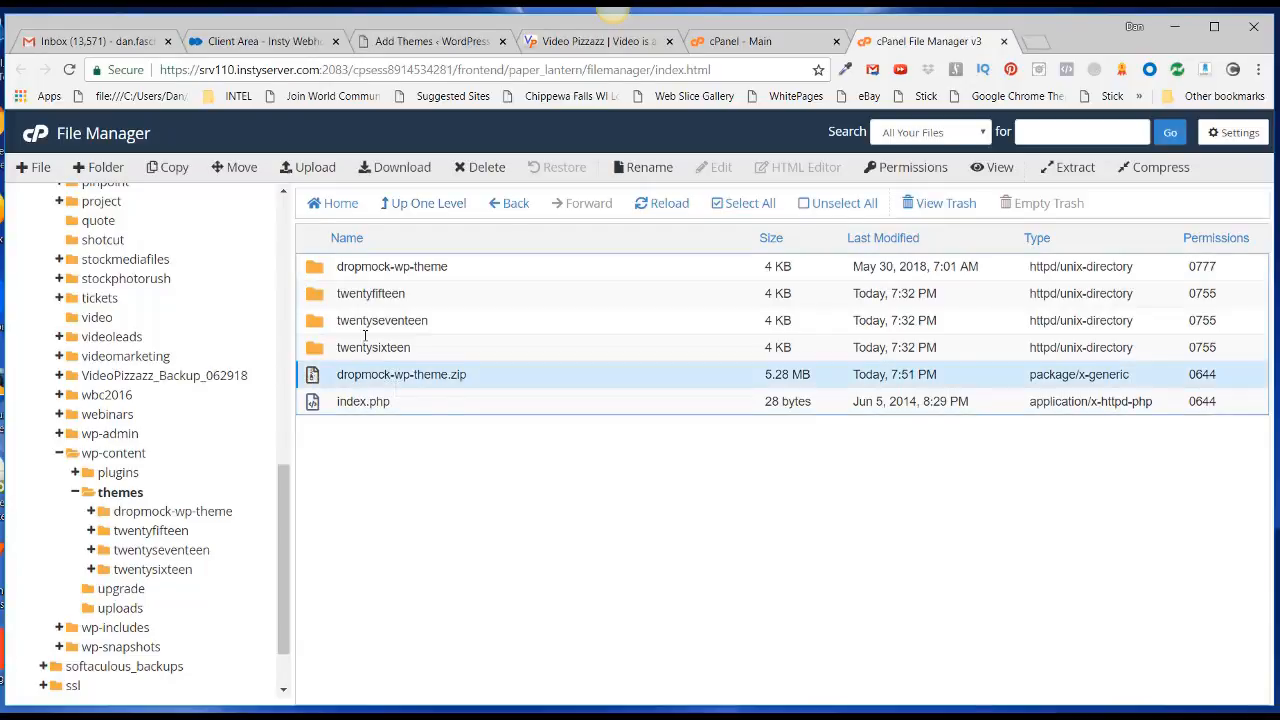
click(480, 167)
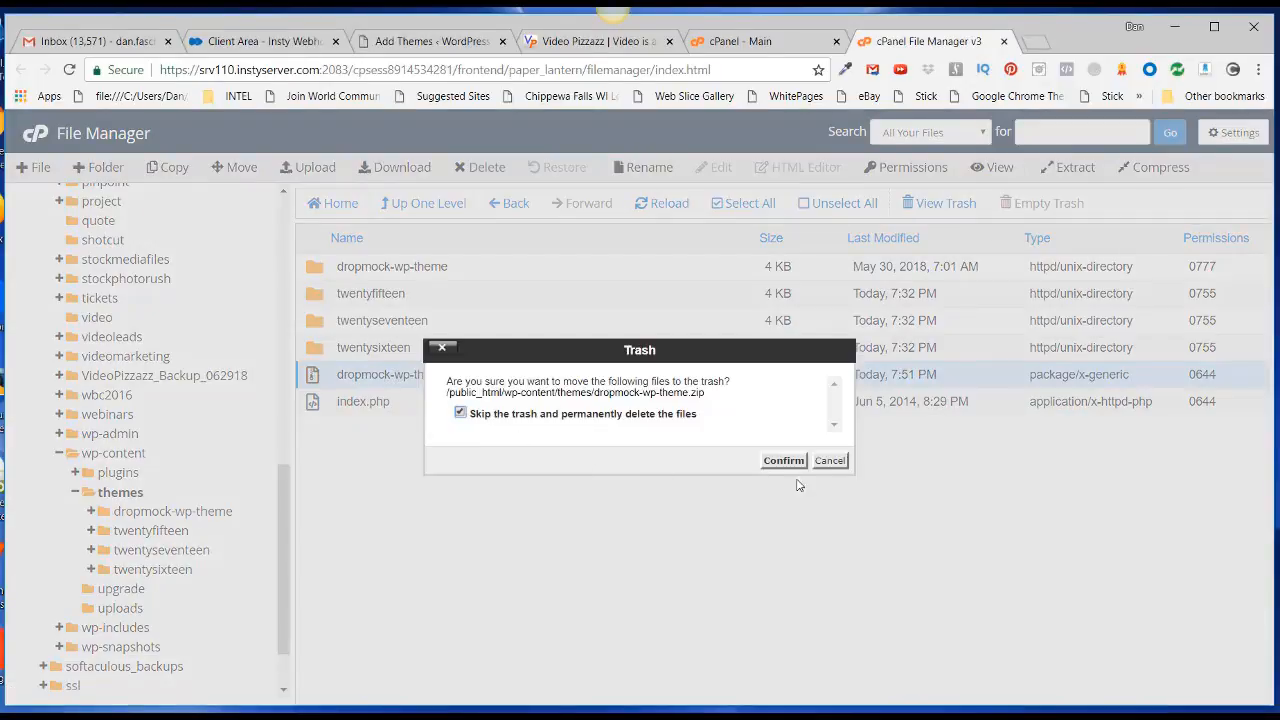
click(783, 460)
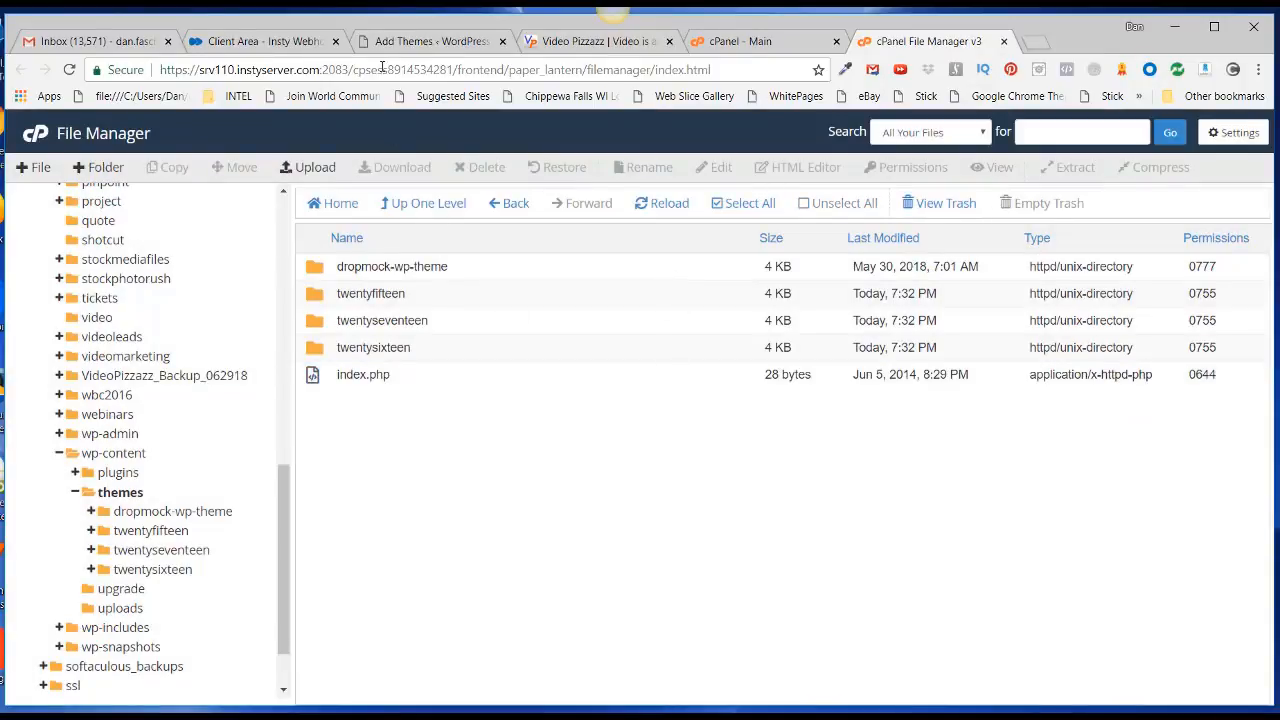
click(430, 41)
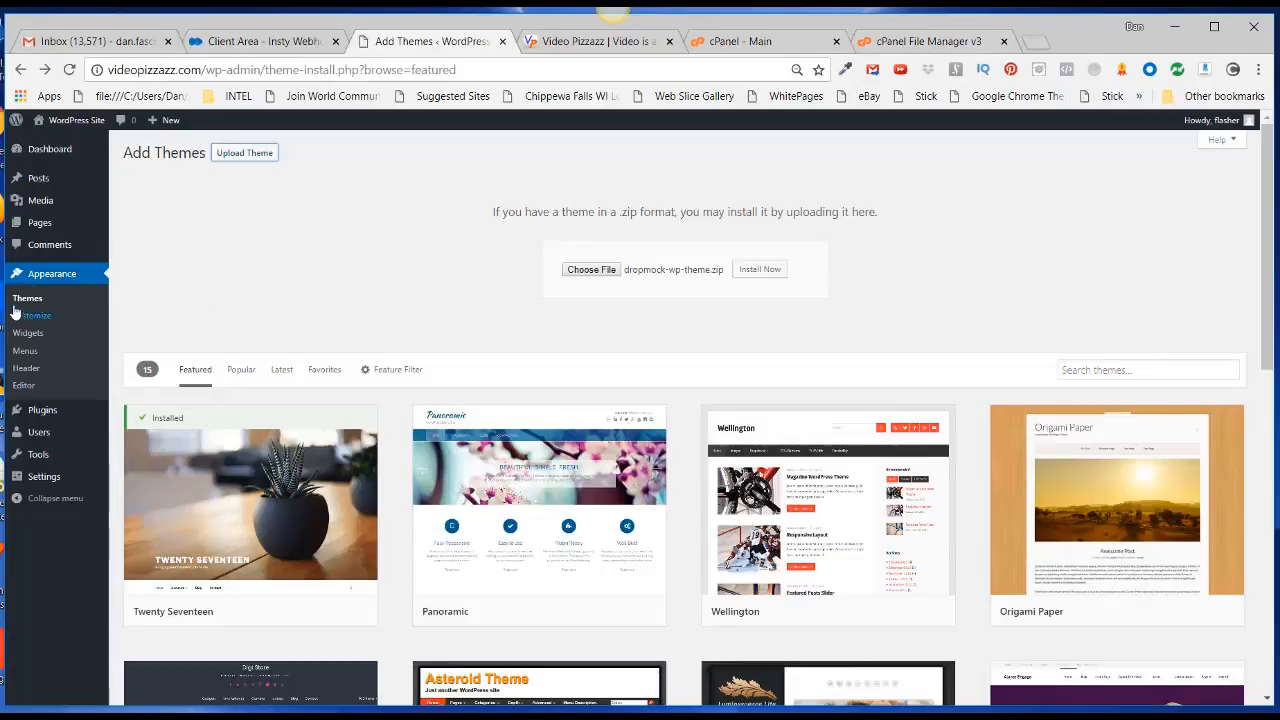
Activate the DropMock MarketPlace Theme from the installed themes list.
click(27, 298)
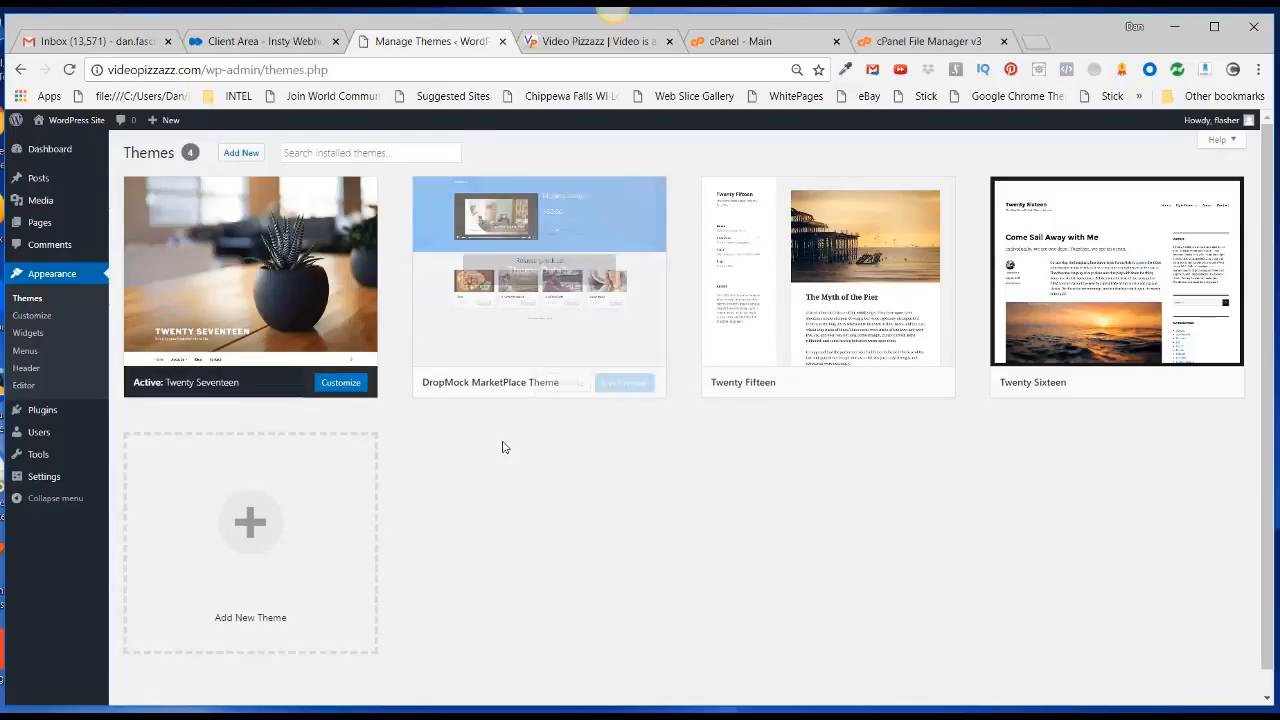
mouse_move(540, 280)
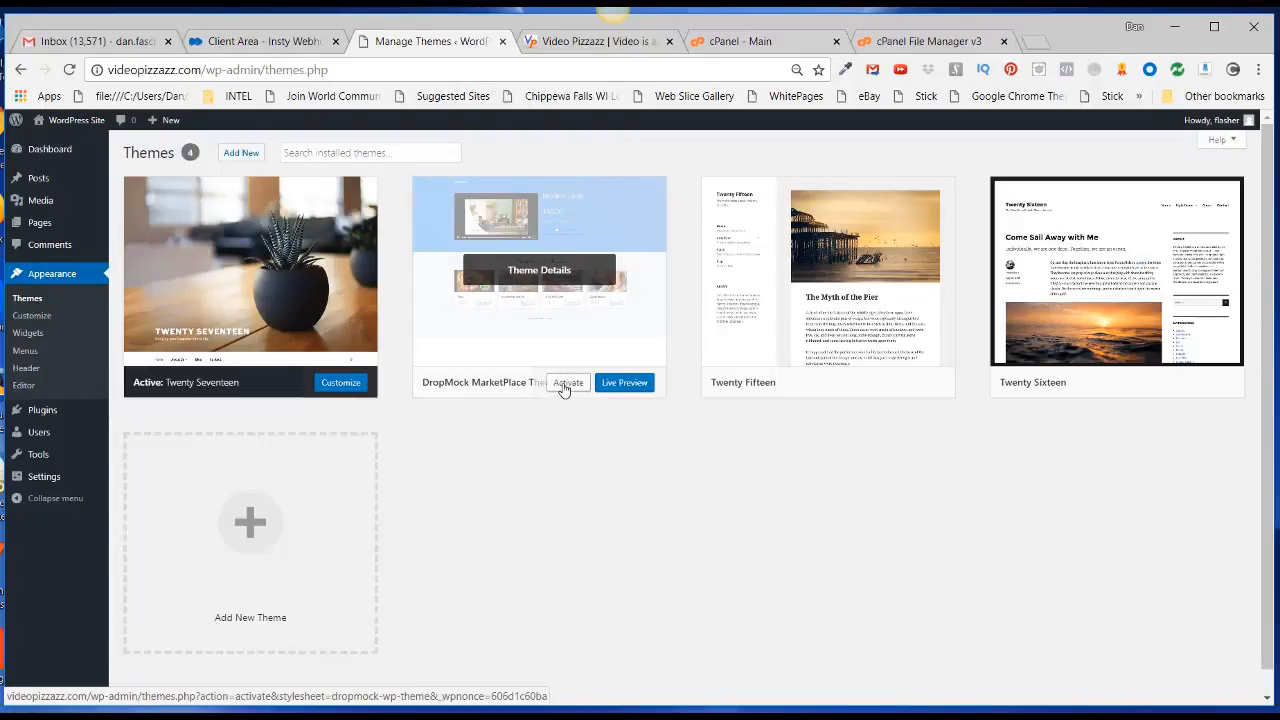
click(568, 382)
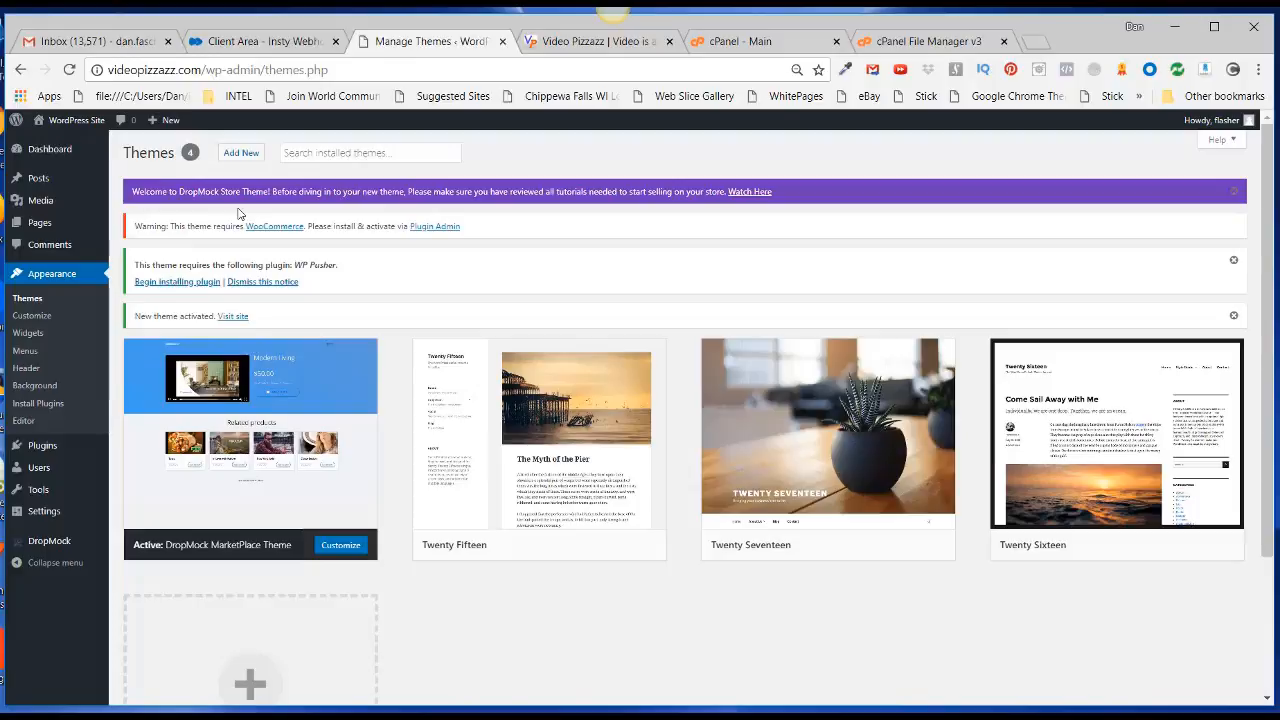
mouse_move(107, 297)
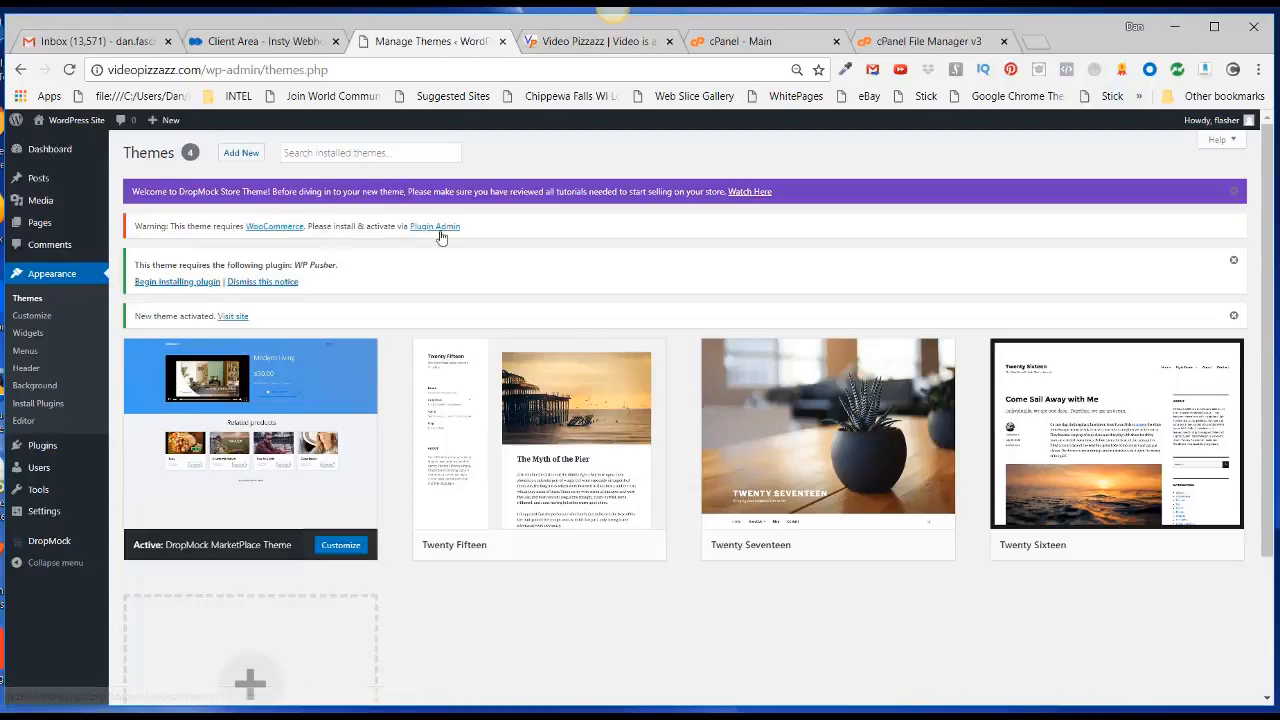
mouse_move(700, 616)
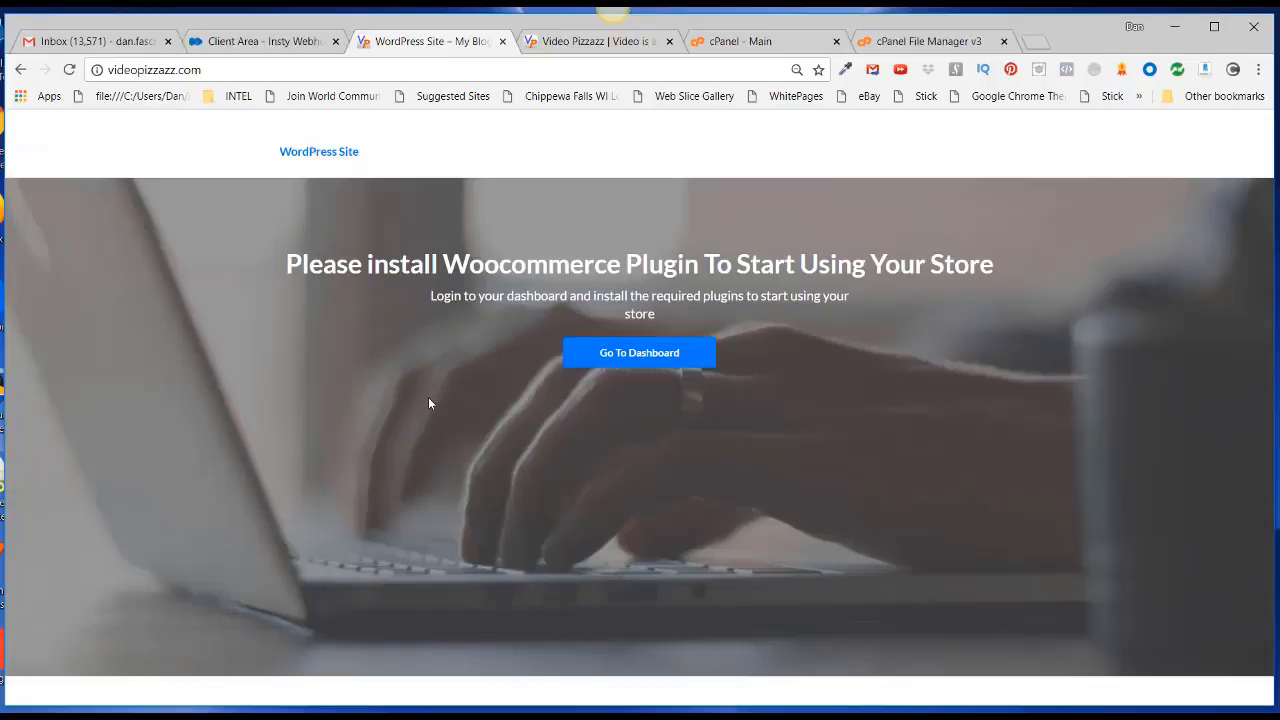
mouse_move(458, 285)
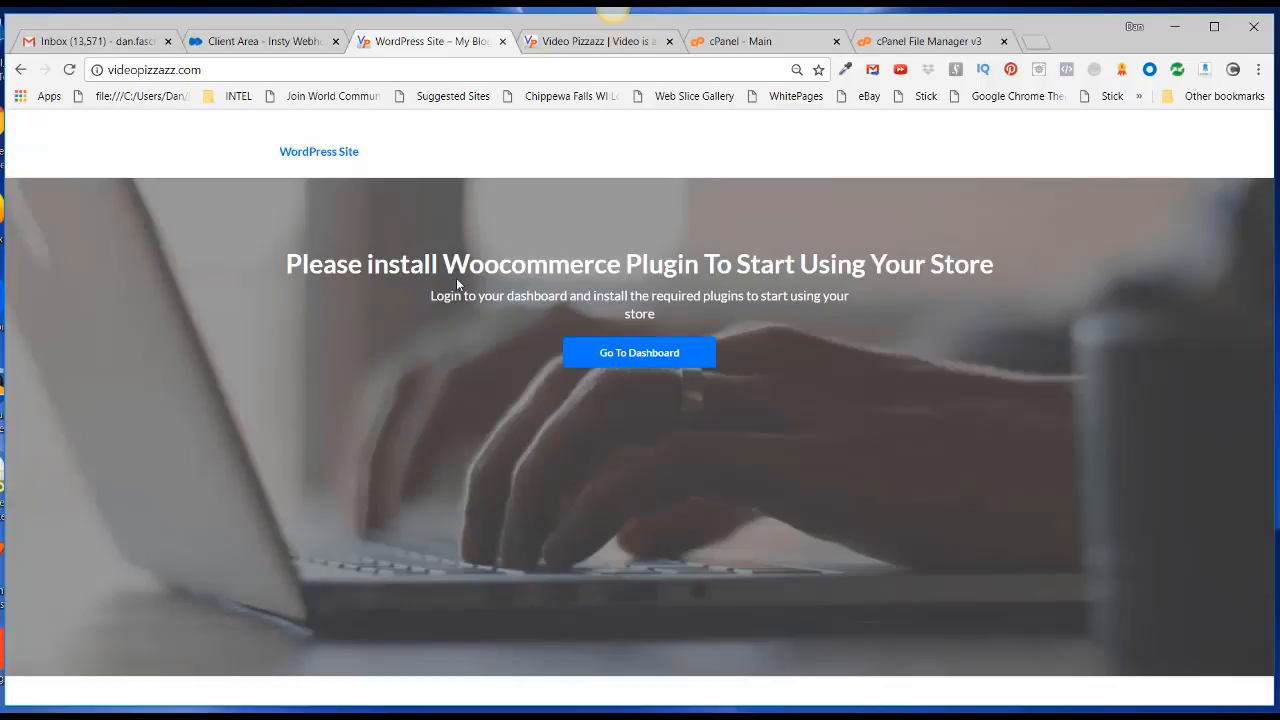